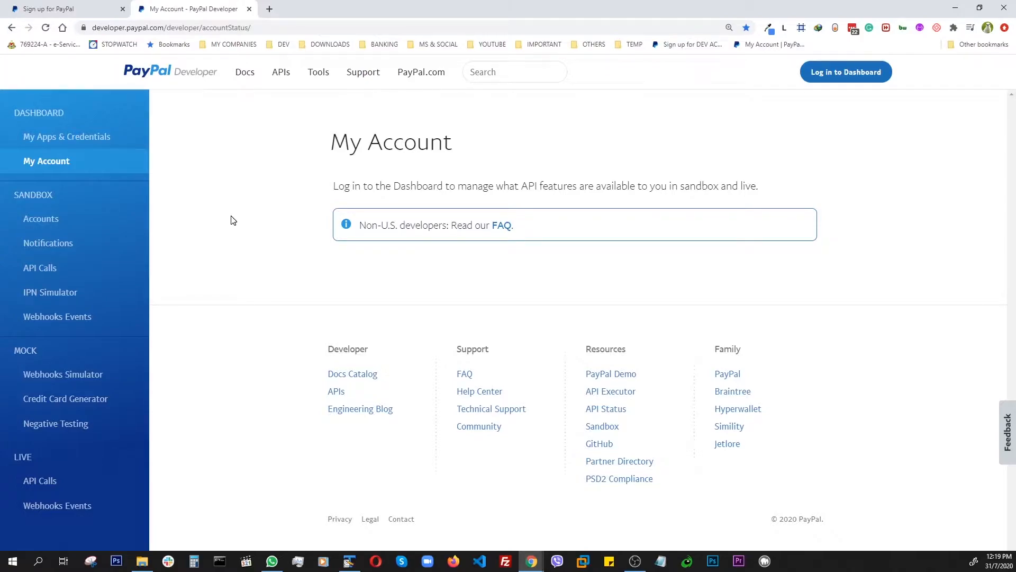
mouse_move(942, 358)
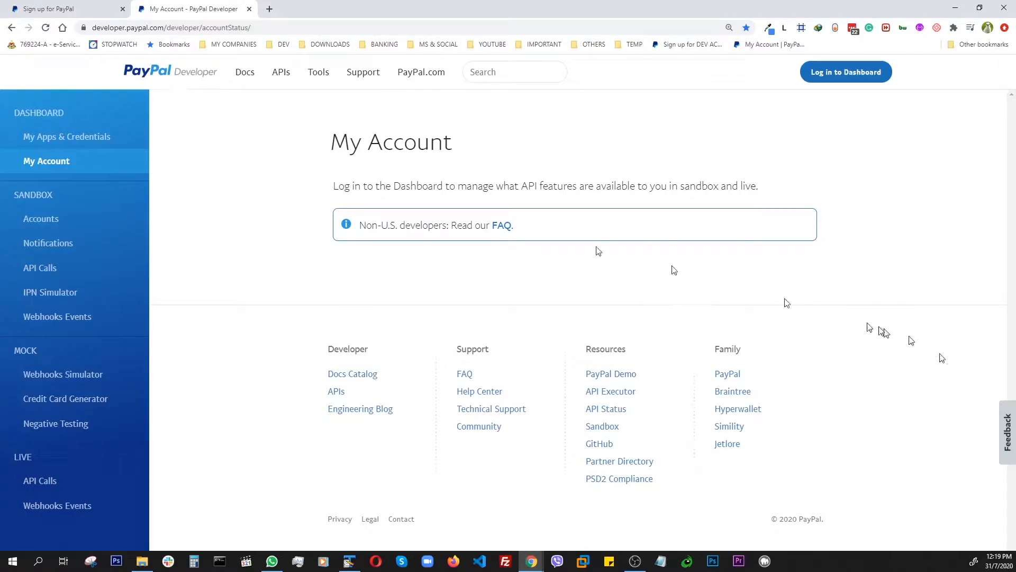
mouse_move(632, 272)
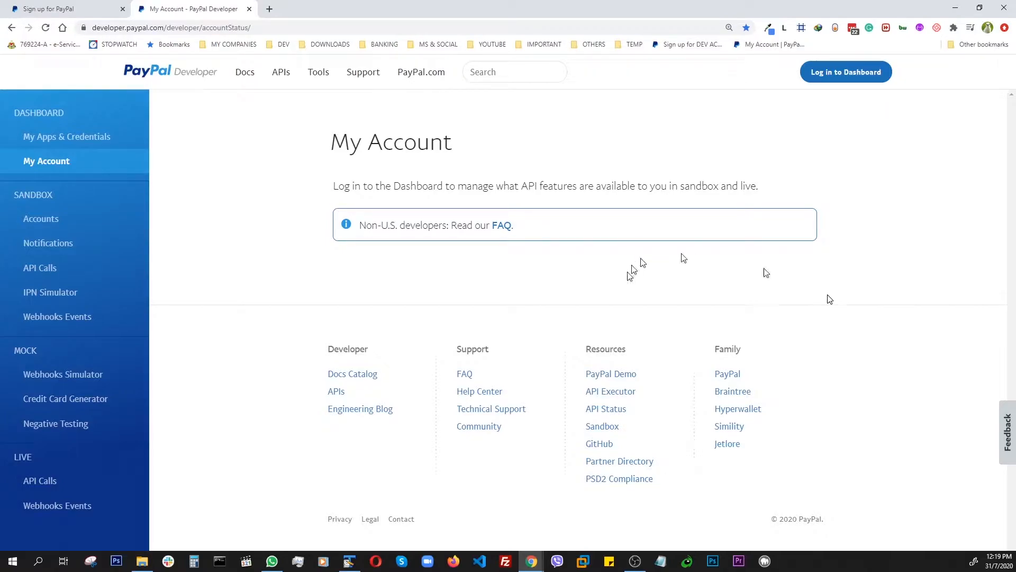
mouse_move(729, 327)
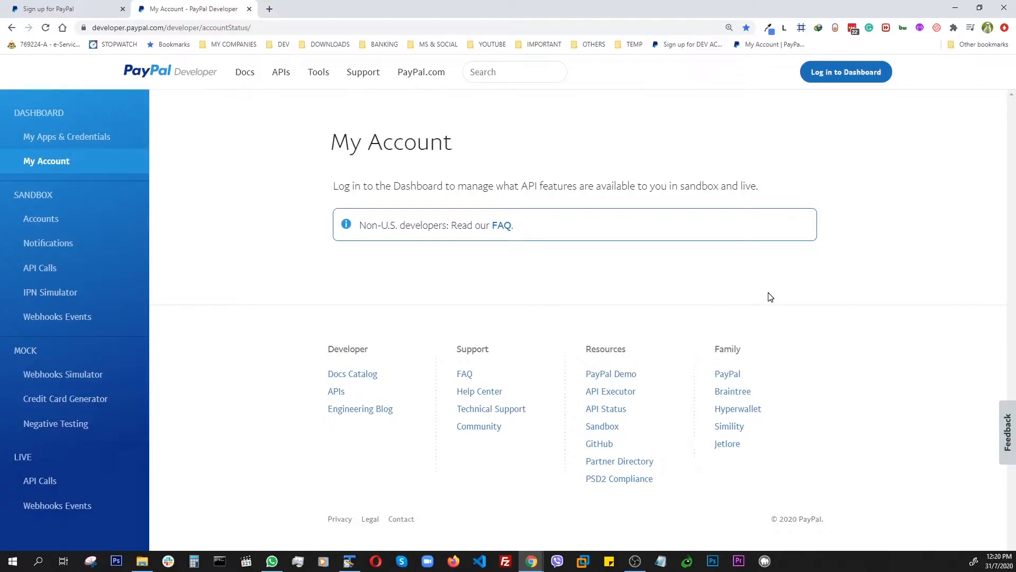
mouse_move(588, 128)
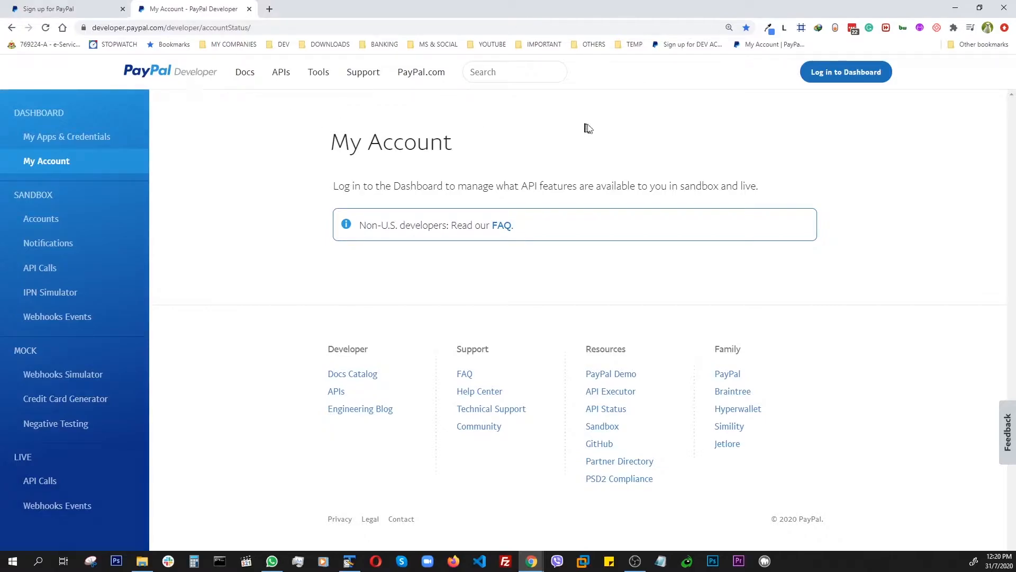
mouse_move(247, 252)
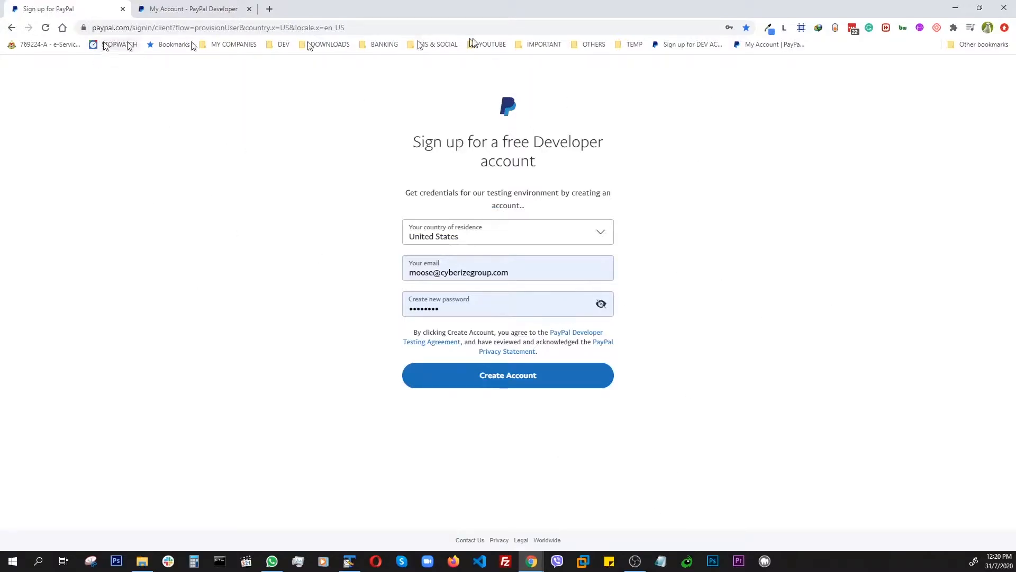
mouse_move(287, 166)
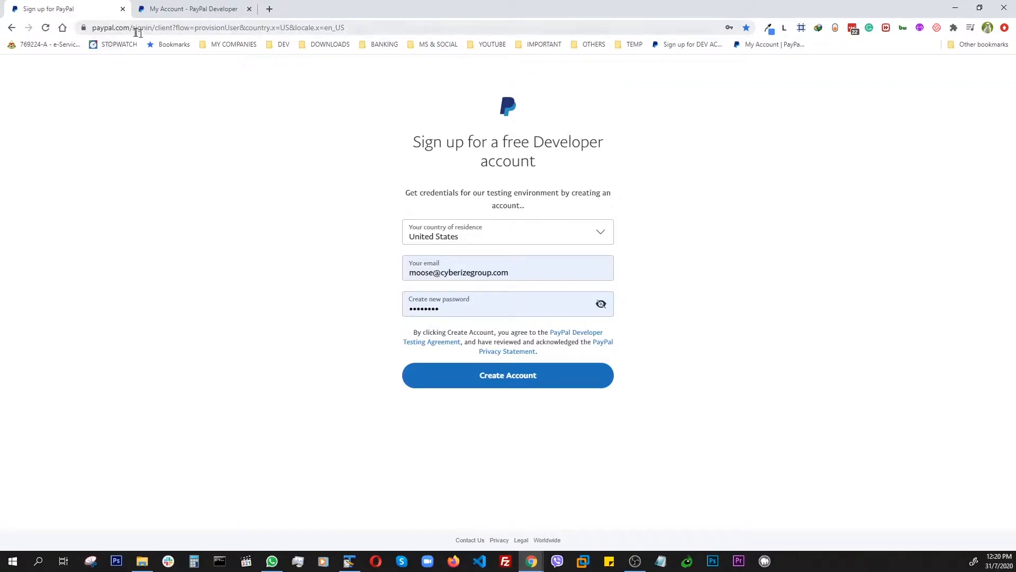
mouse_move(226, 260)
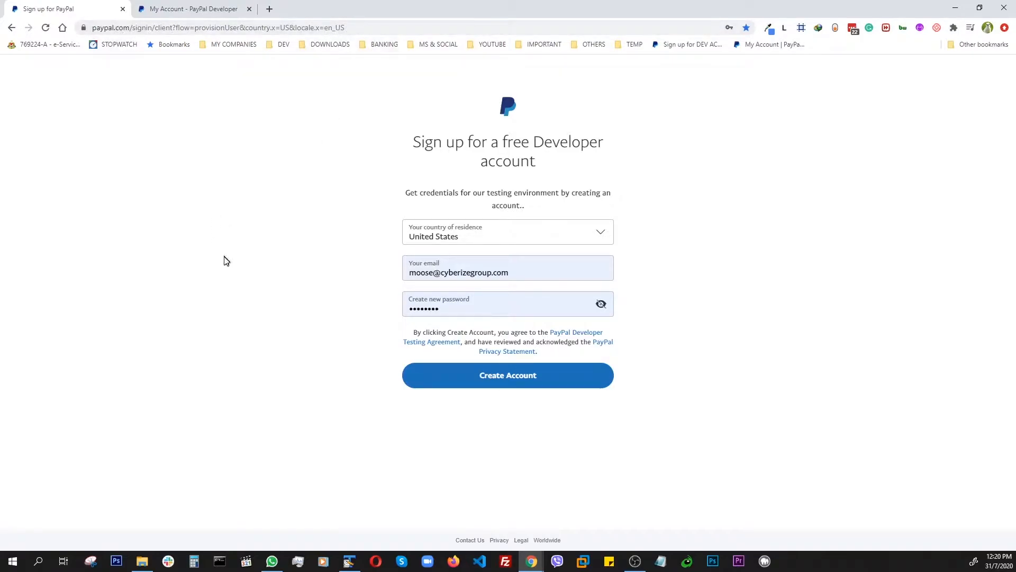
mouse_move(143, 252)
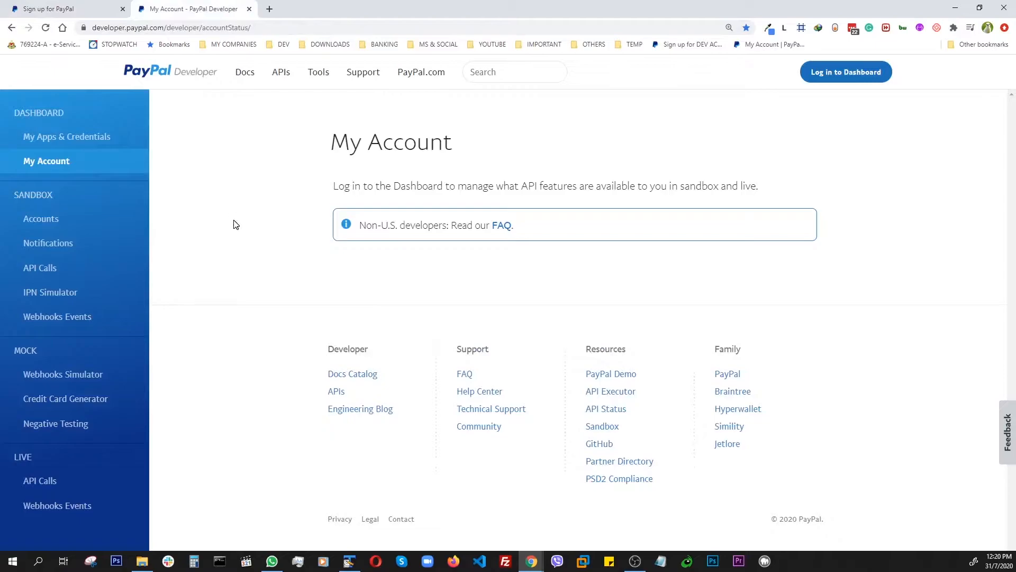
Step: Sign in to the PayPal Developer dashboard with the saved credentials
click(846, 72)
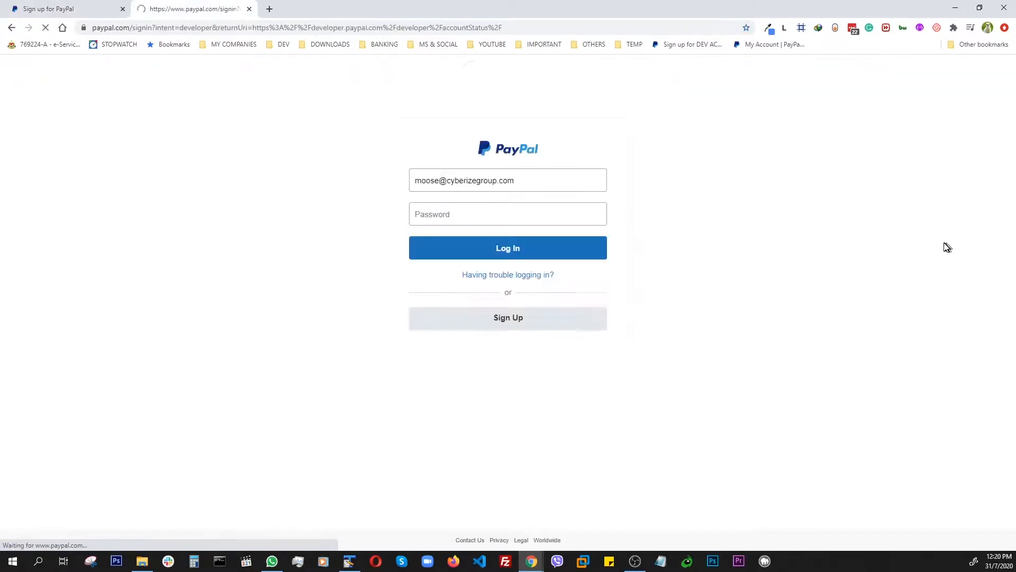
click(507, 248)
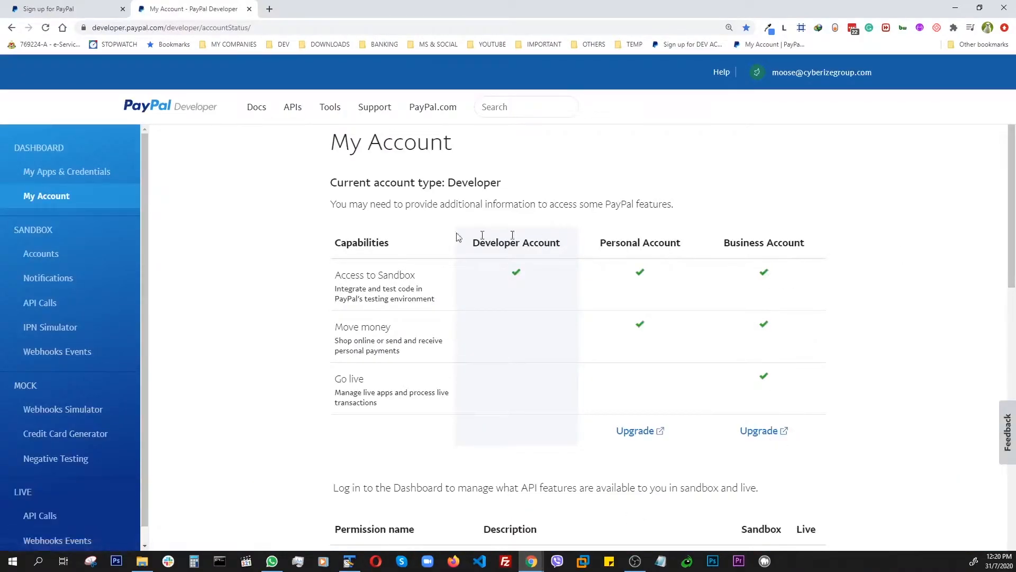
mouse_move(28, 265)
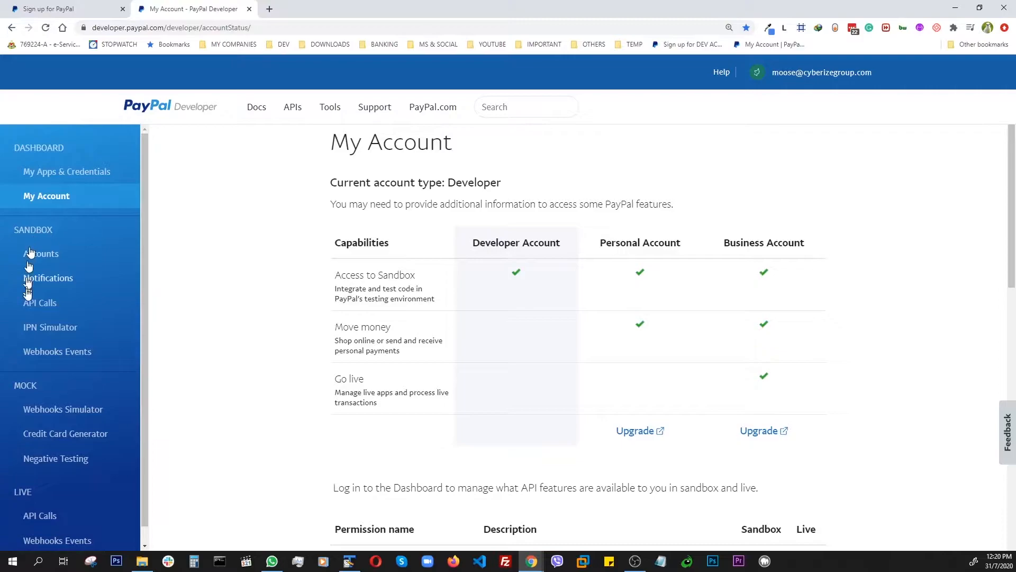
mouse_move(42, 253)
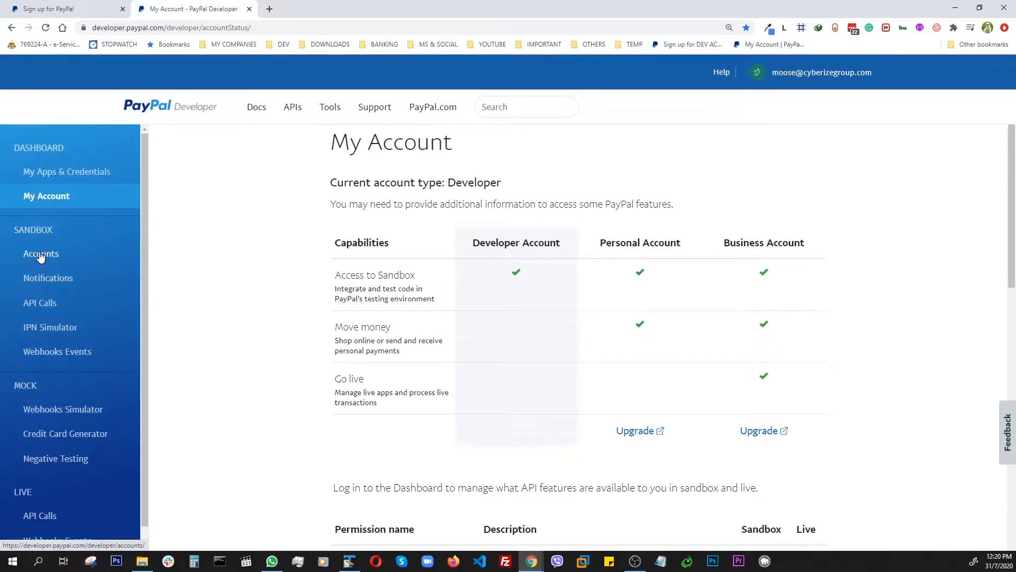
Step: Show the Sandbox Accounts table listing the default Personal and Business test accounts
click(40, 253)
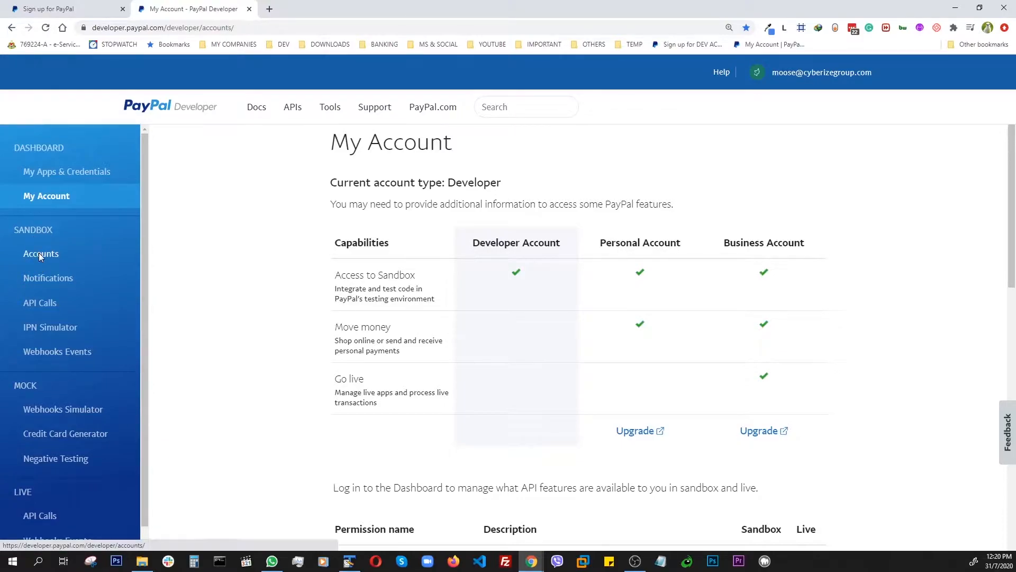
click(41, 253)
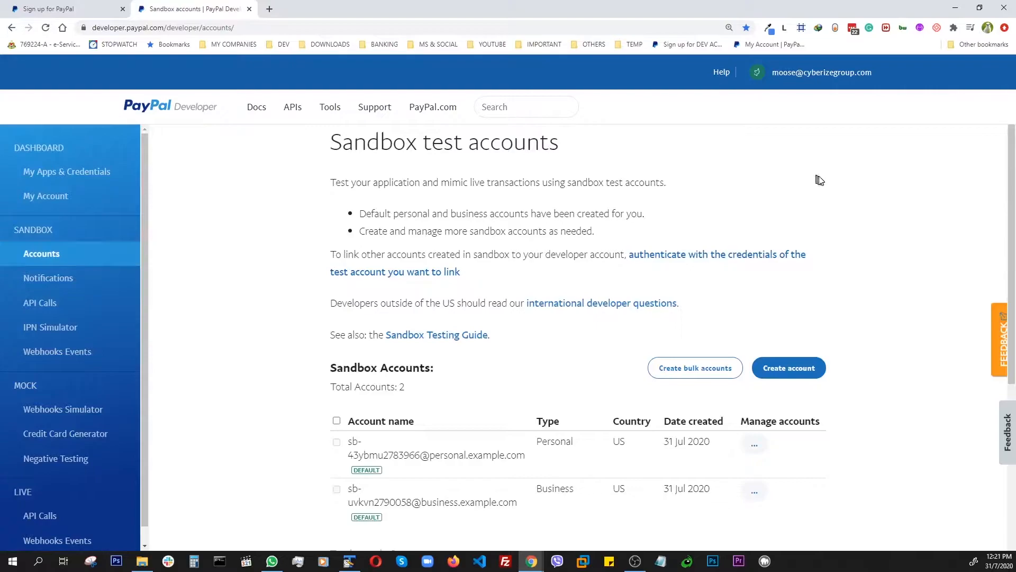
scroll(down, 3)
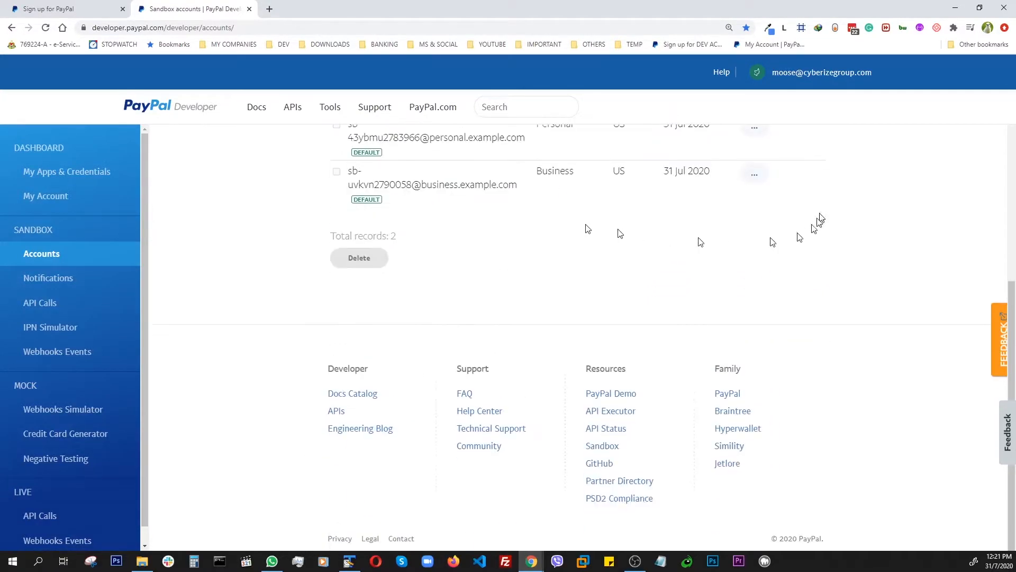
scroll(up, 3)
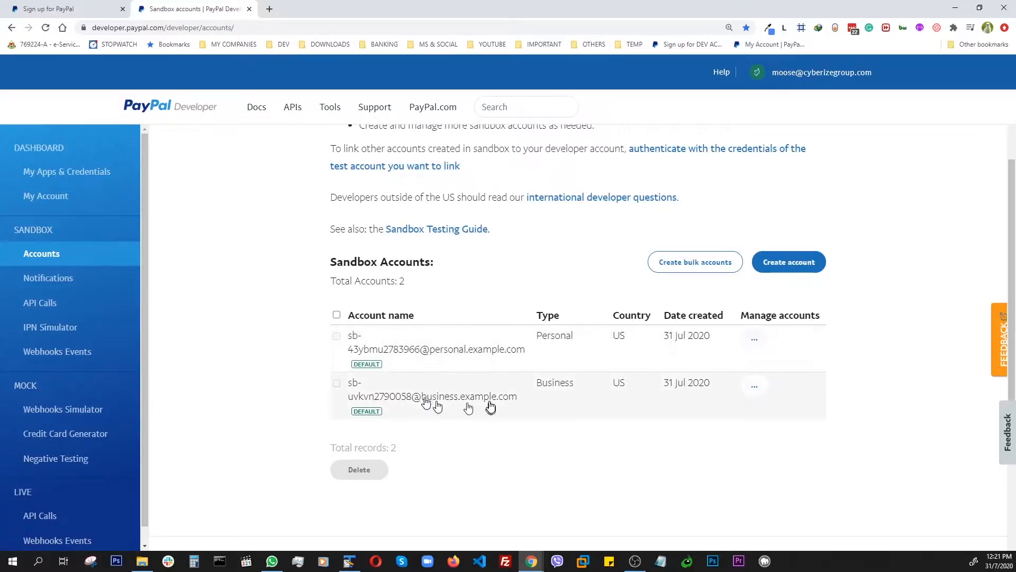
mouse_move(429, 413)
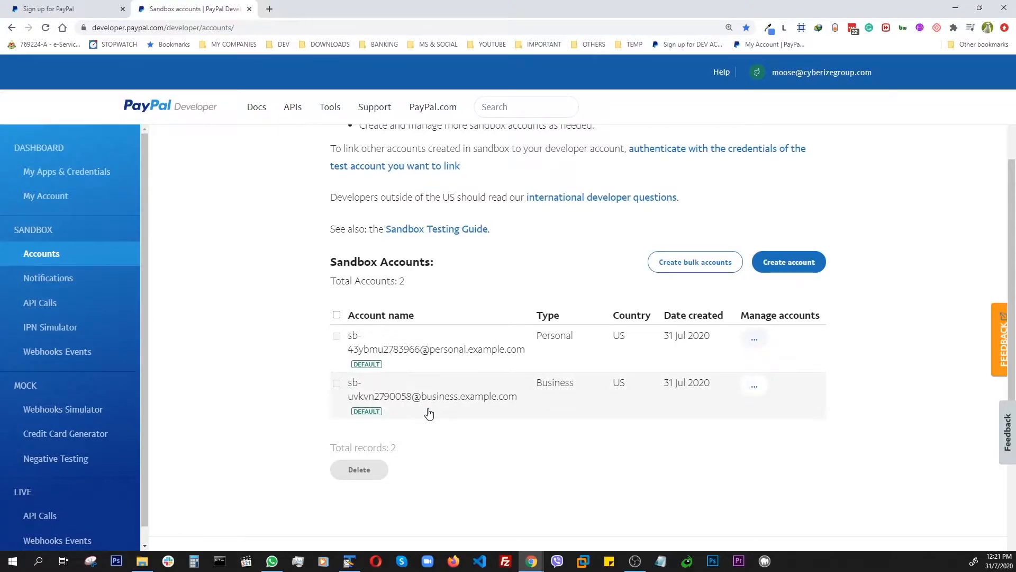
mouse_move(290, 293)
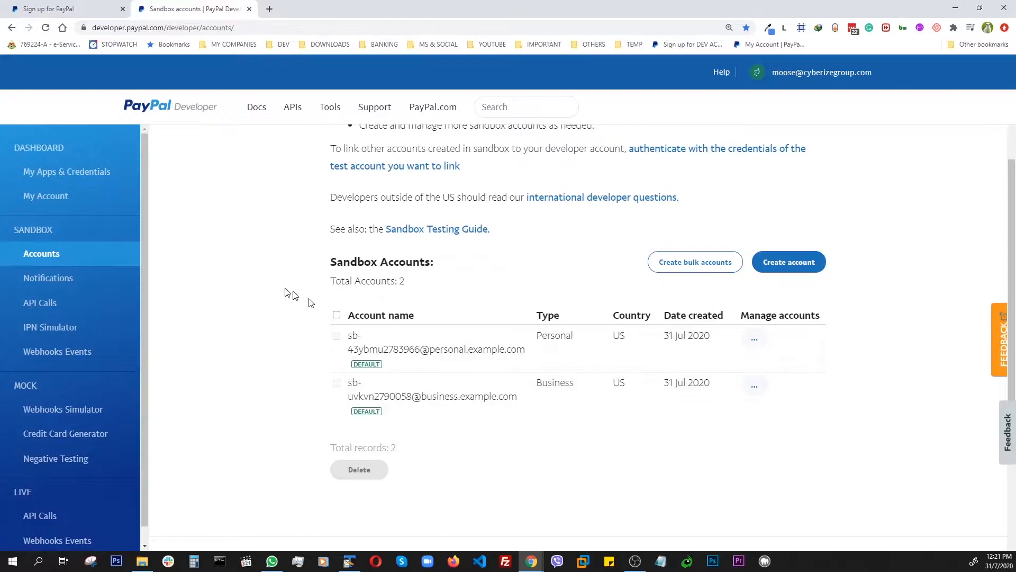
mouse_move(577, 252)
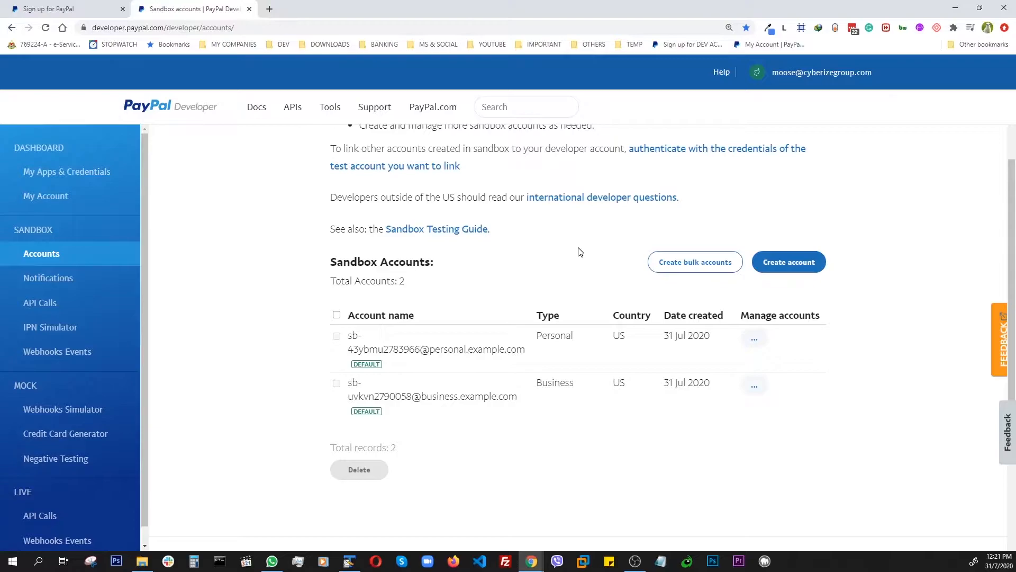
mouse_move(586, 281)
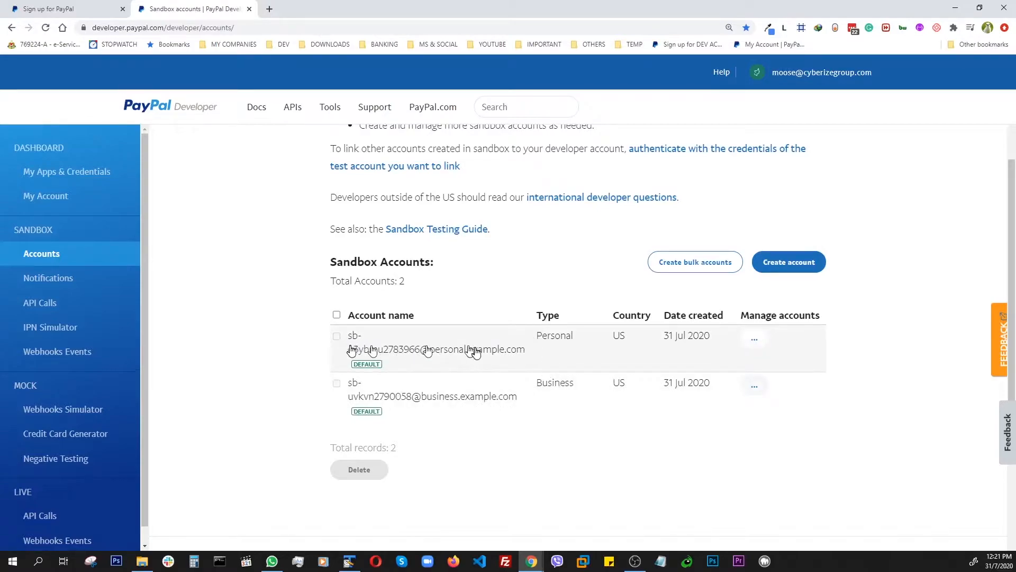
mouse_move(446, 353)
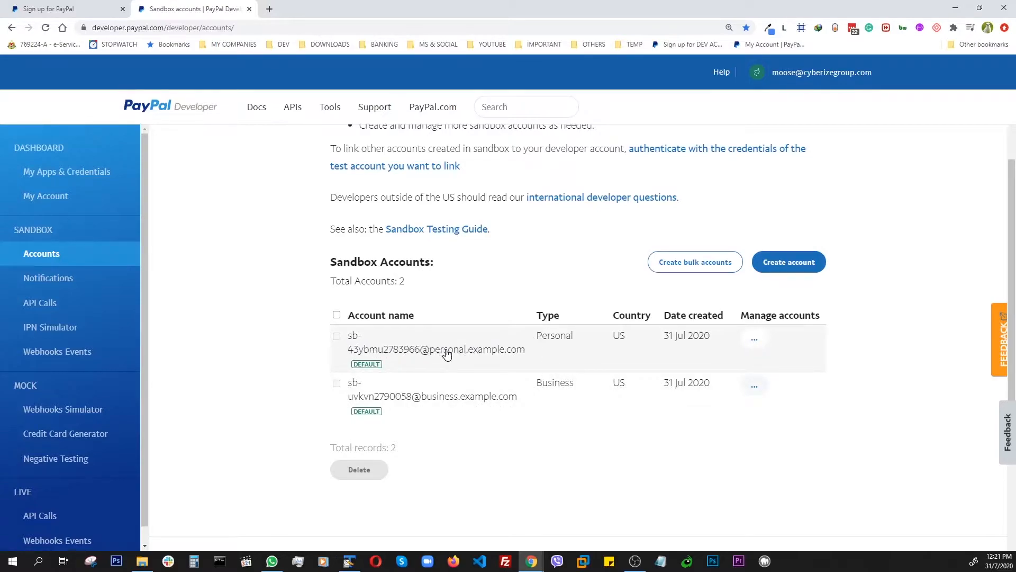
mouse_move(476, 357)
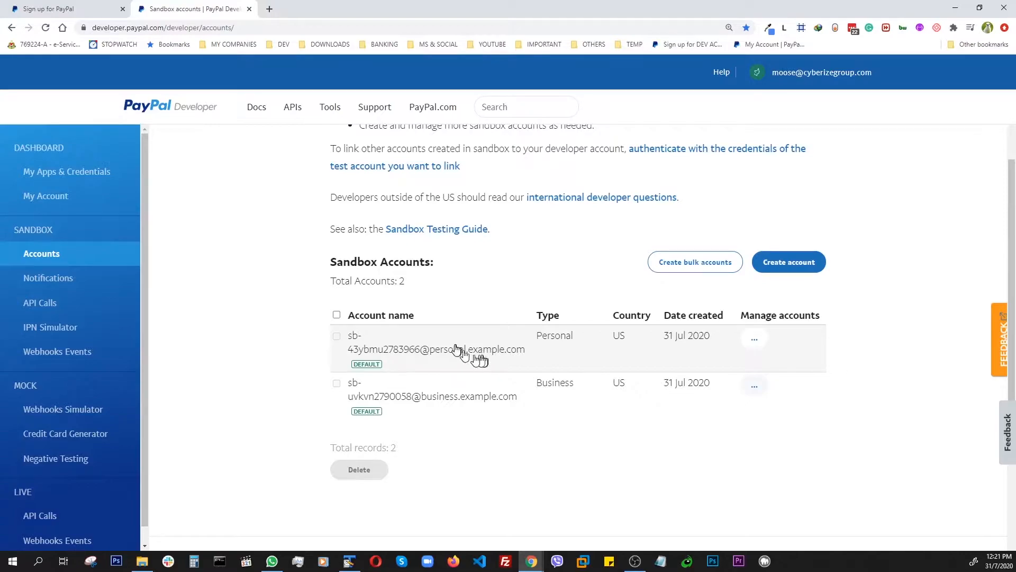
mouse_move(252, 313)
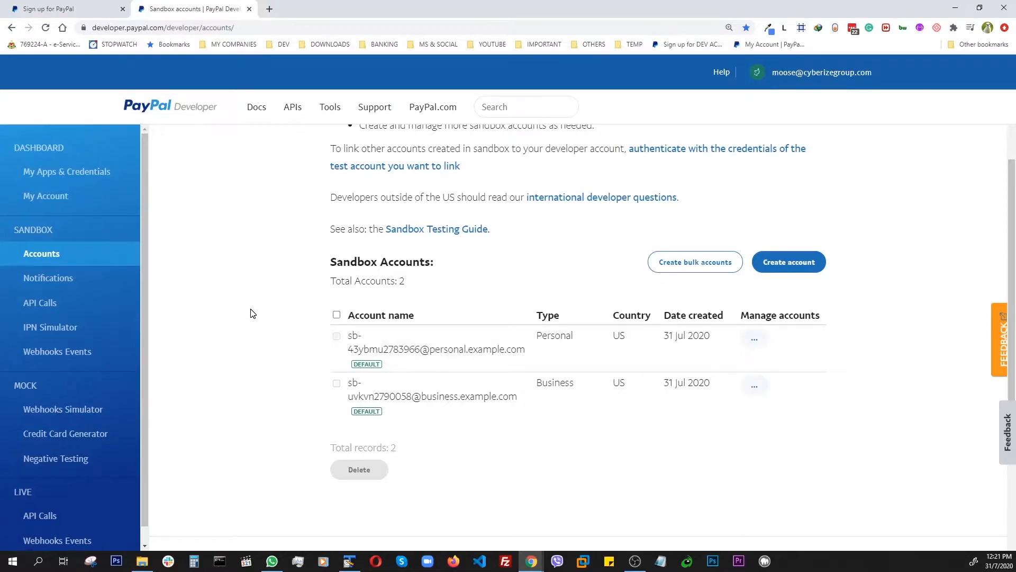
mouse_move(251, 357)
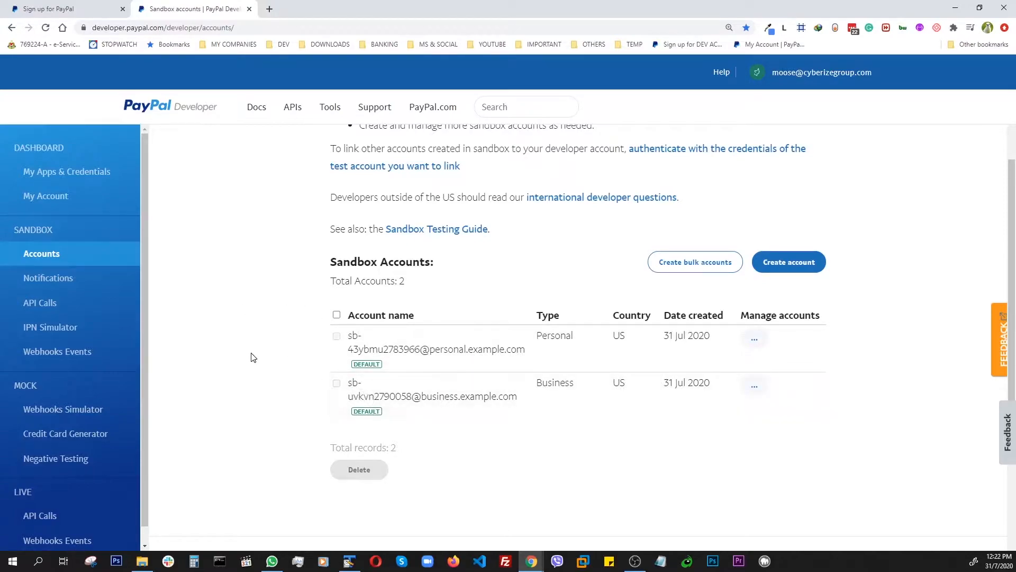
mouse_move(389, 357)
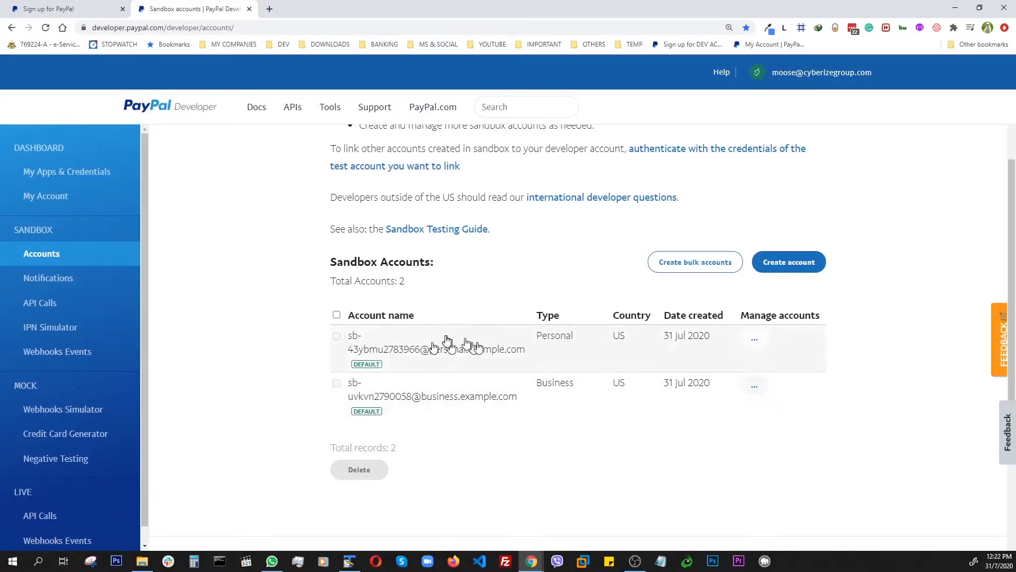
mouse_move(461, 376)
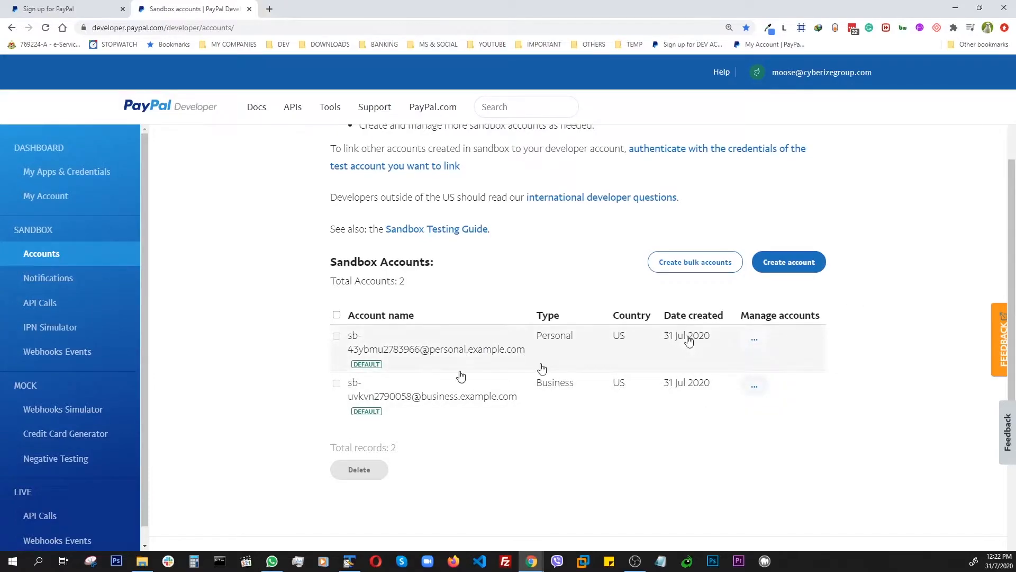
mouse_move(615, 252)
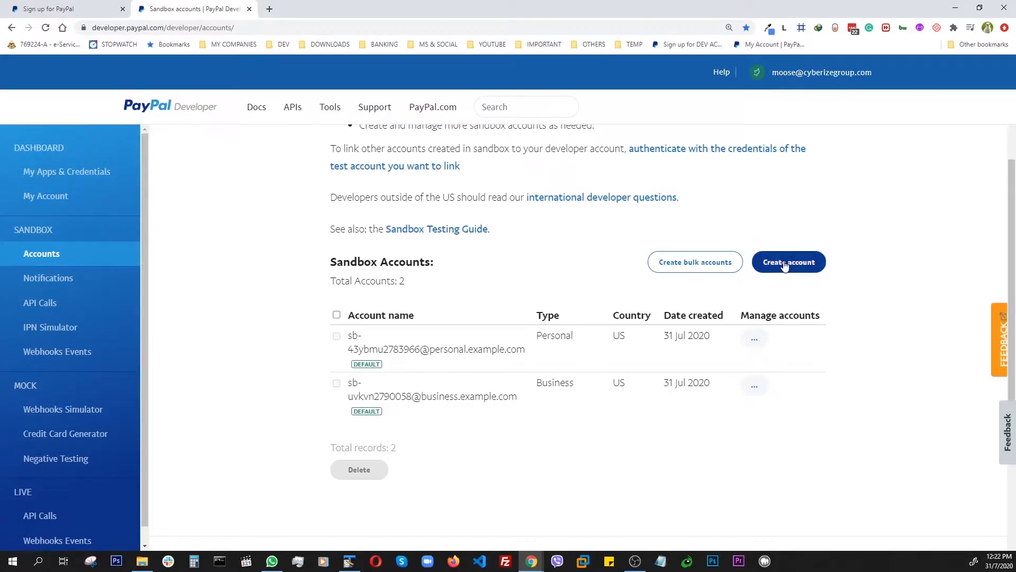
Step: Create a new Personal (Buyer) sandbox account for the United States of America
click(787, 262)
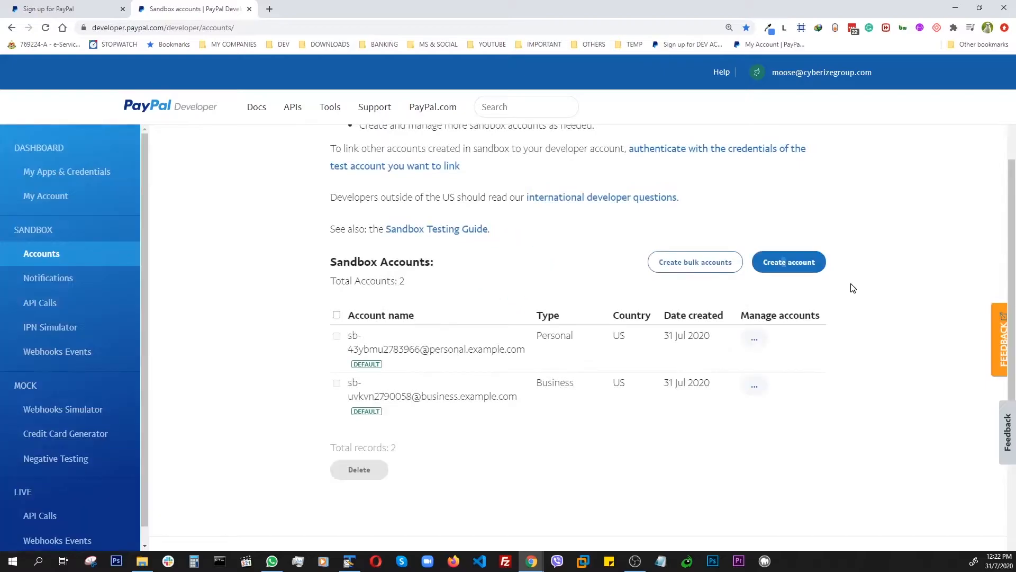
click(788, 262)
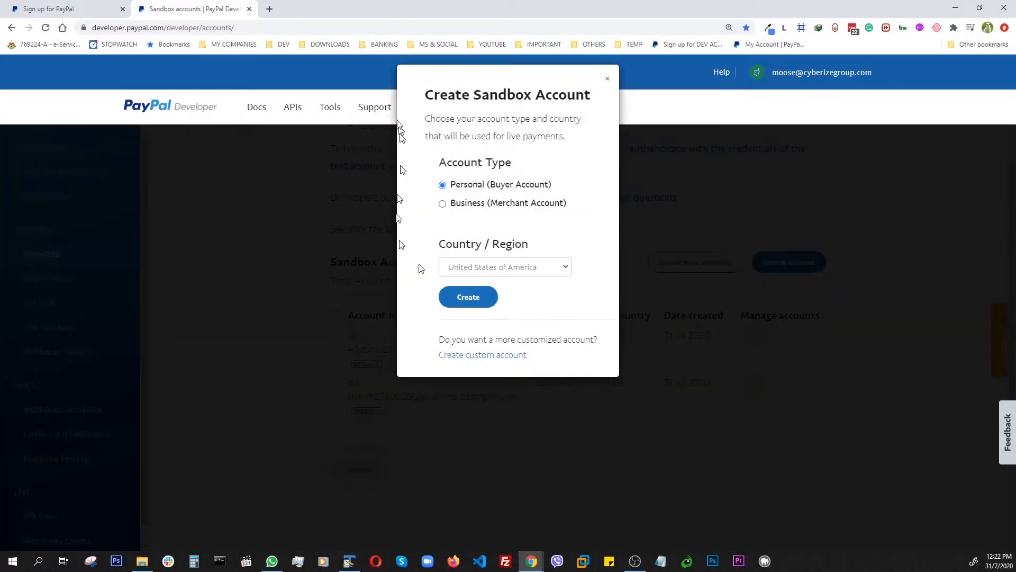
mouse_move(556, 194)
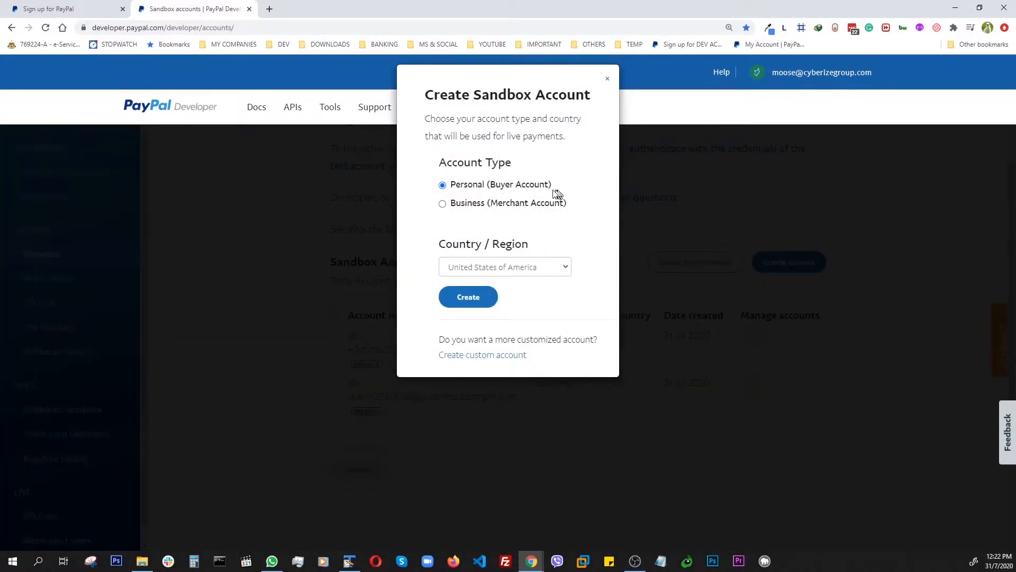
mouse_move(463, 279)
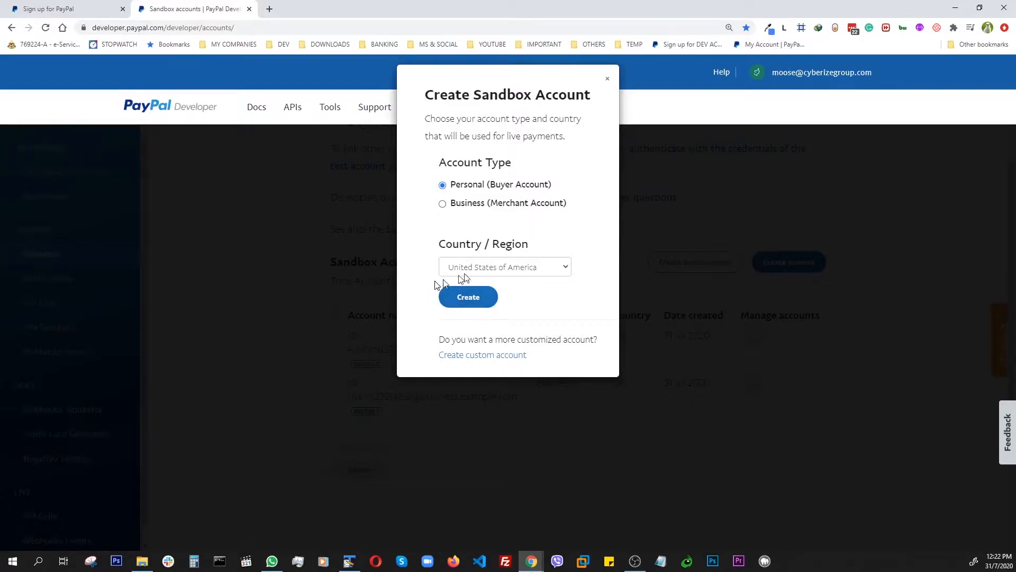
click(468, 296)
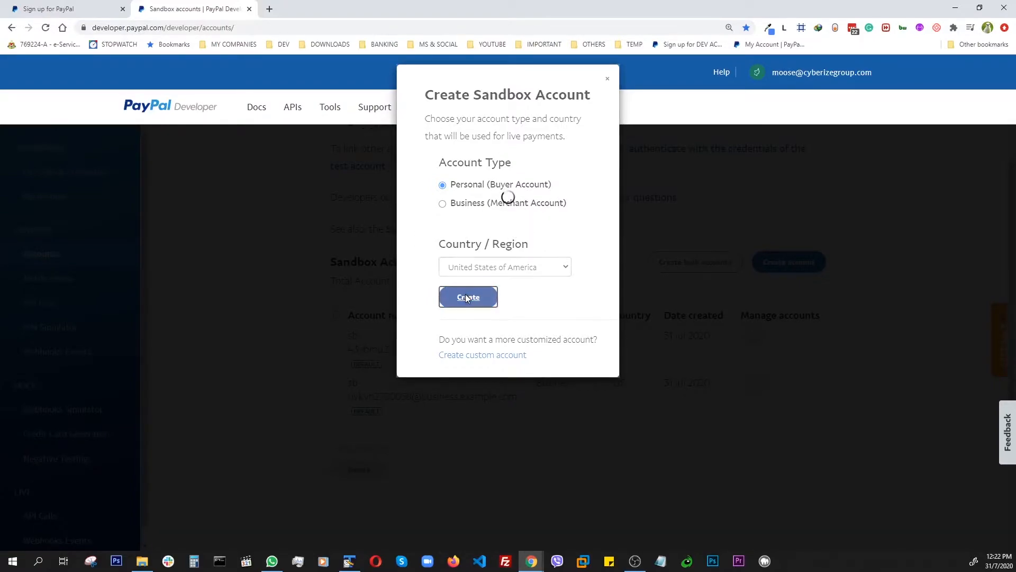
click(467, 296)
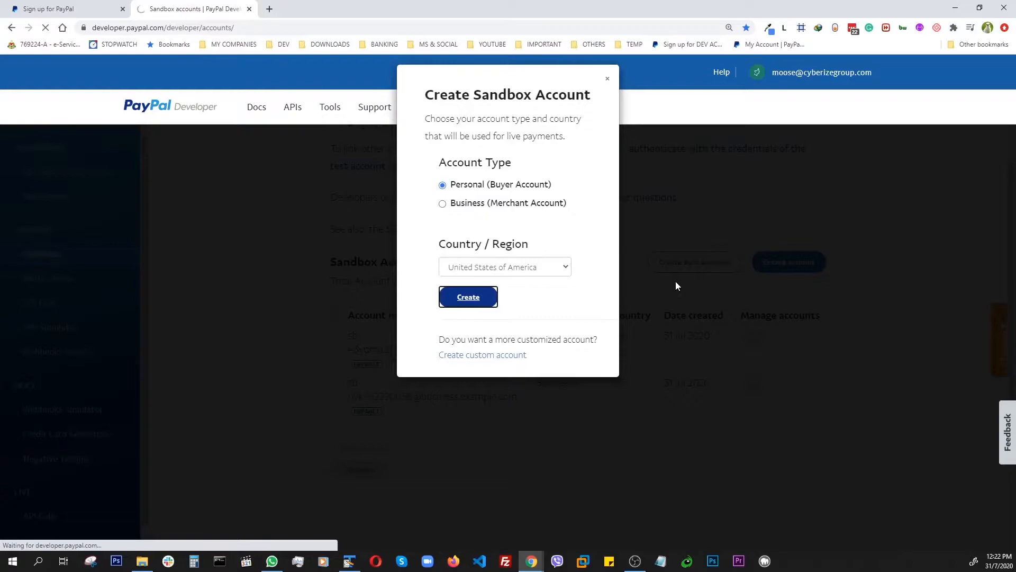
click(467, 296)
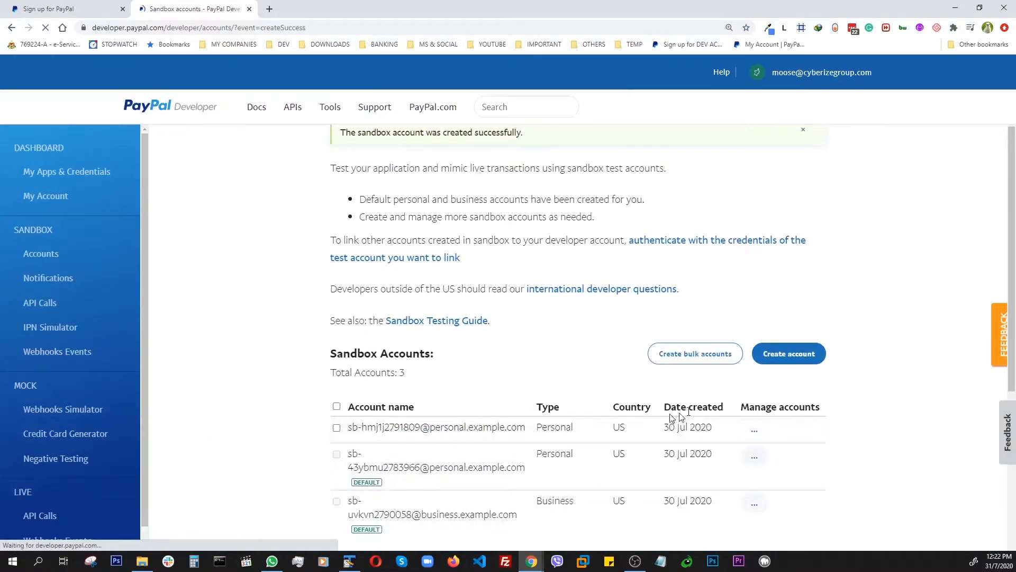
click(788, 354)
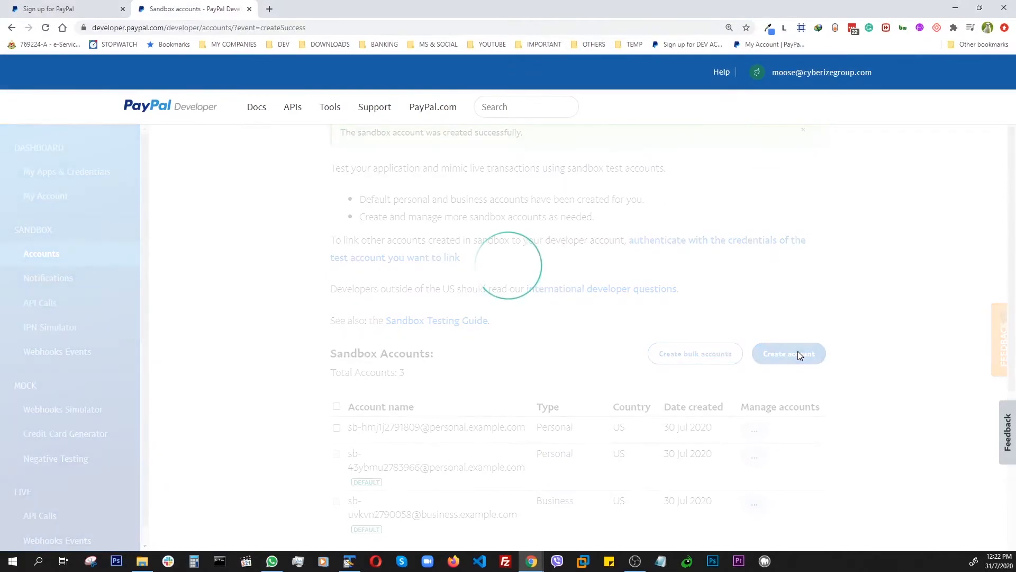
Step: Create a new Business (Merchant) sandbox account for the United States
click(788, 354)
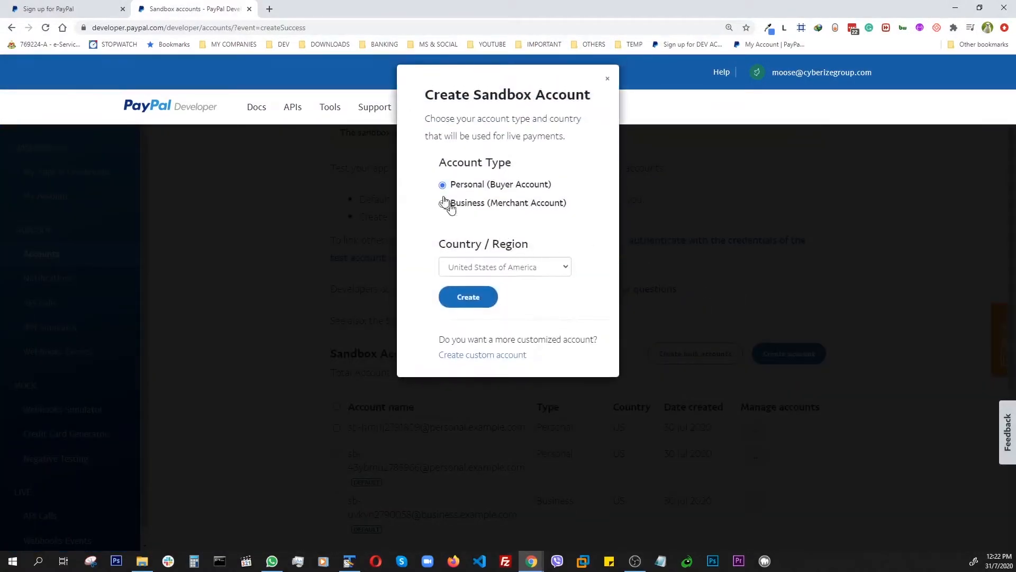
click(442, 203)
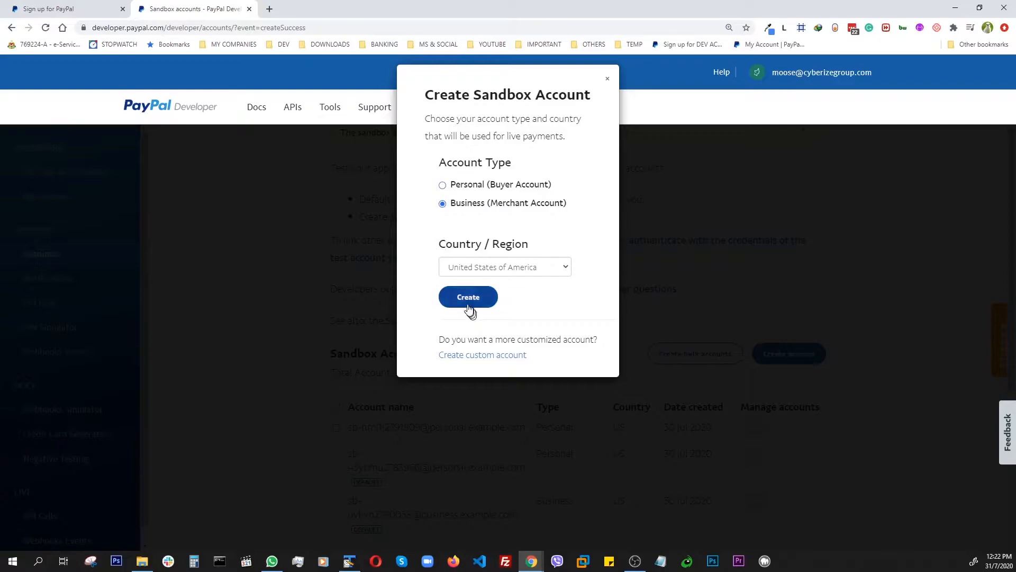
click(467, 296)
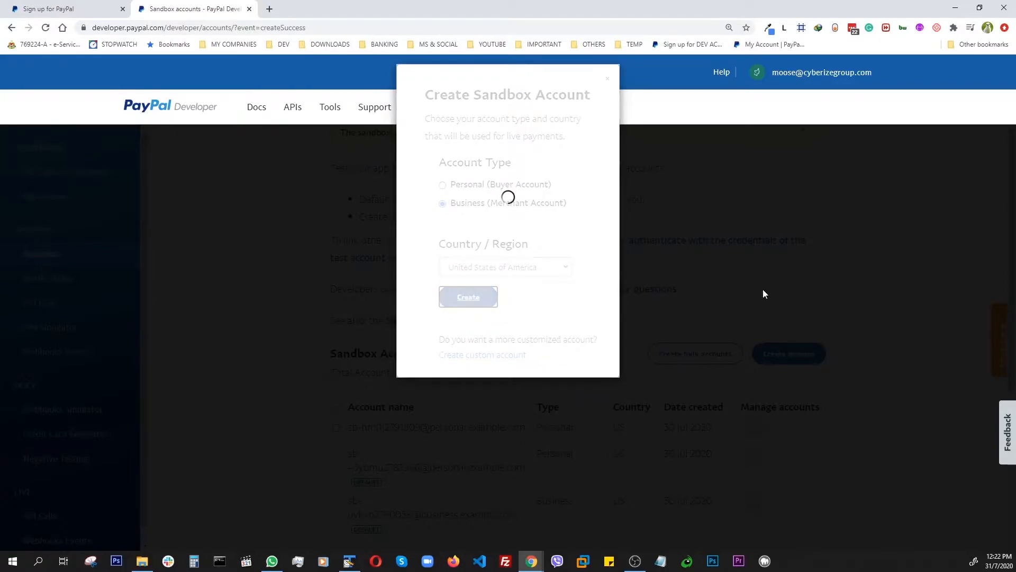
click(467, 296)
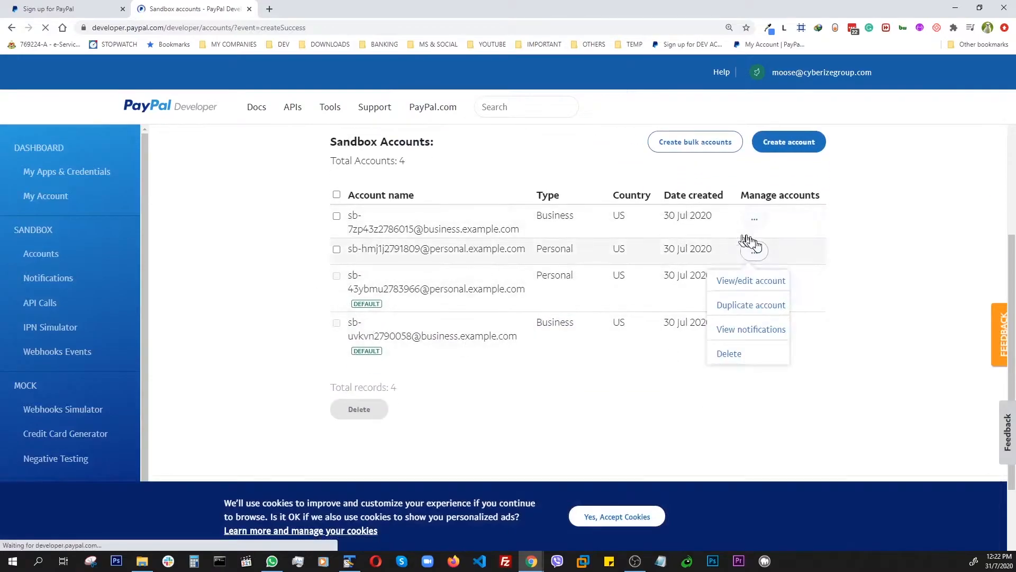
click(317, 229)
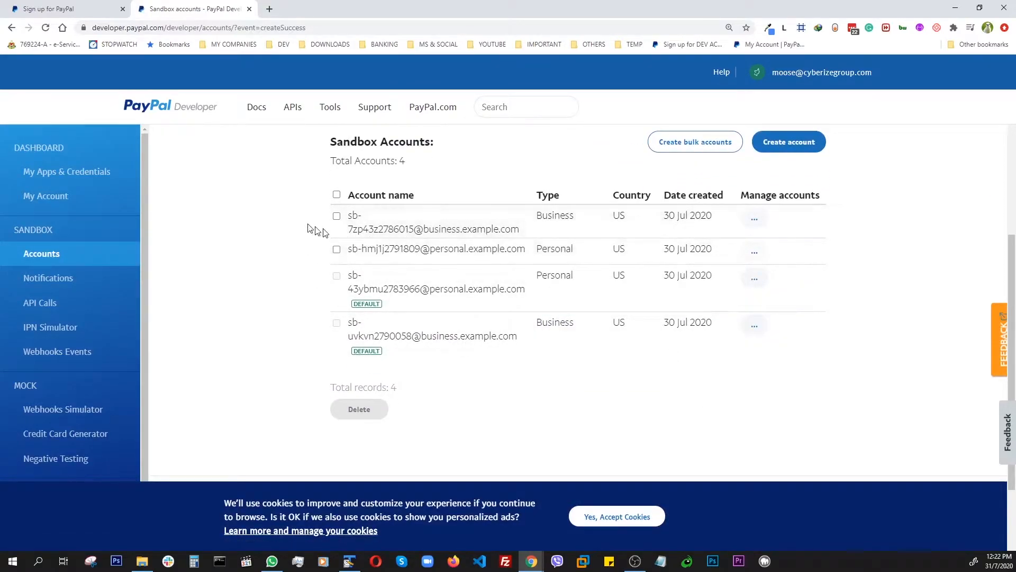
mouse_move(434, 252)
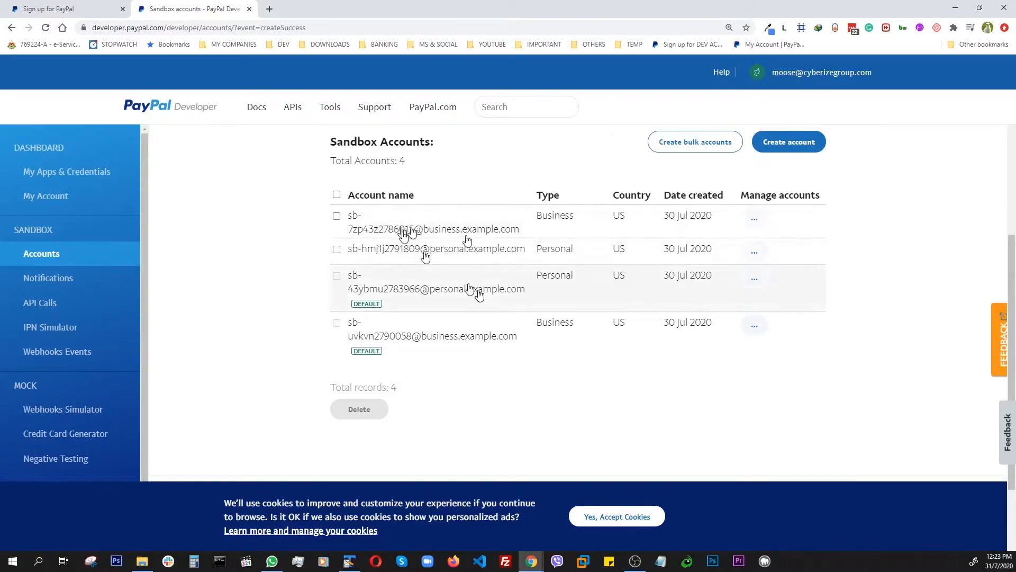
Step: Bring up View/edit account for the new business account from its ... menu
scroll(up, 3)
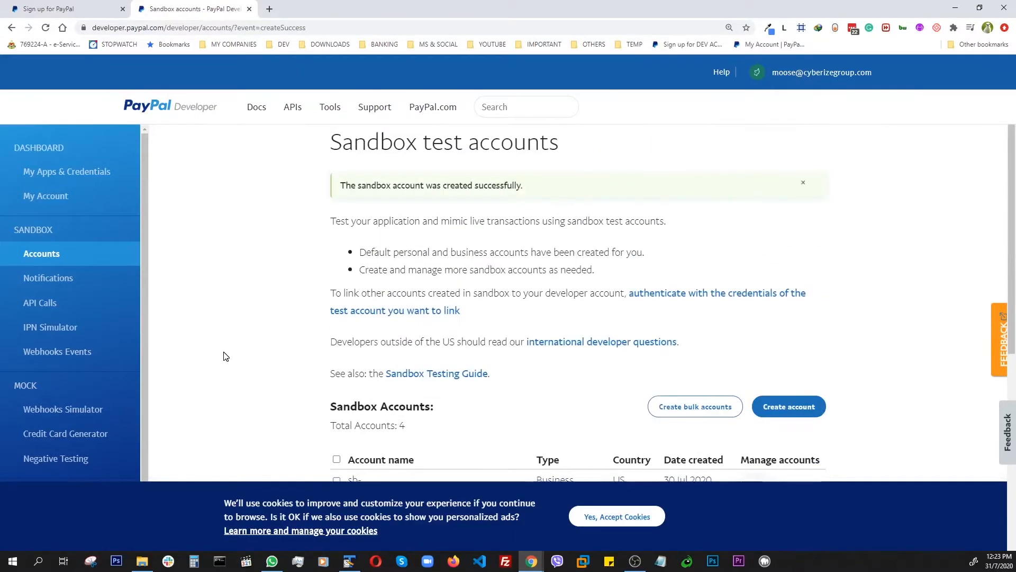
scroll(down, 3)
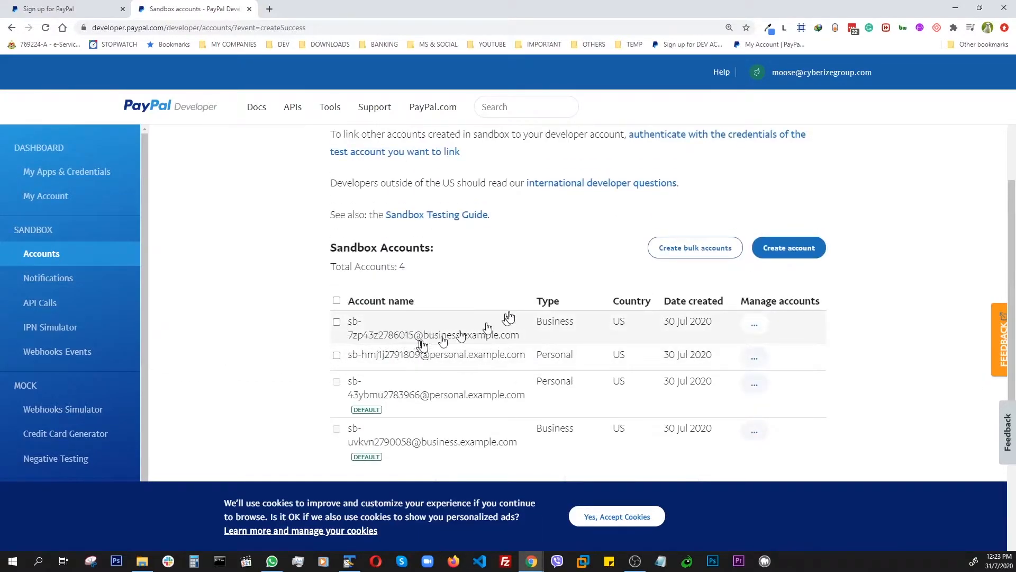
click(754, 324)
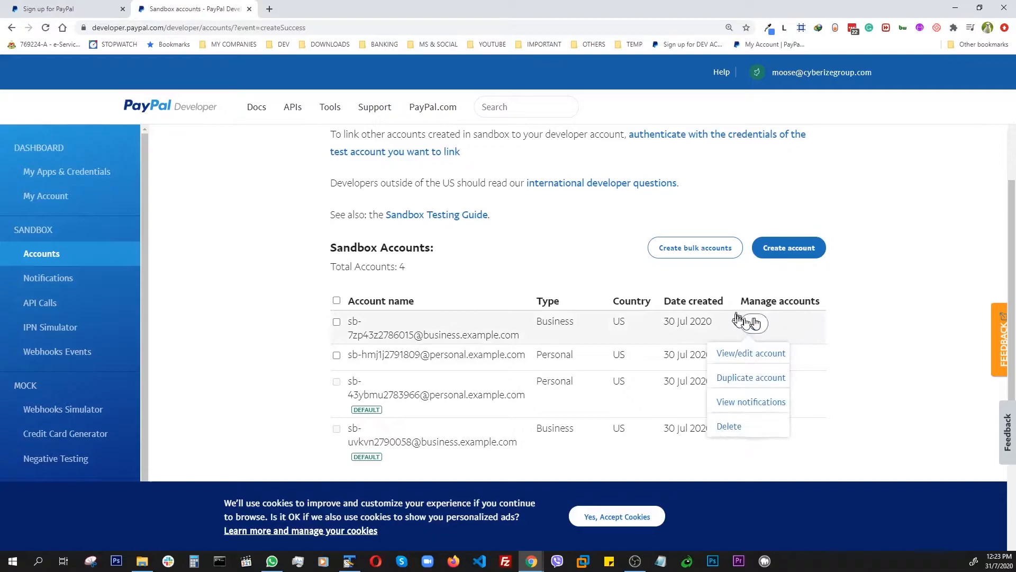
mouse_move(813, 339)
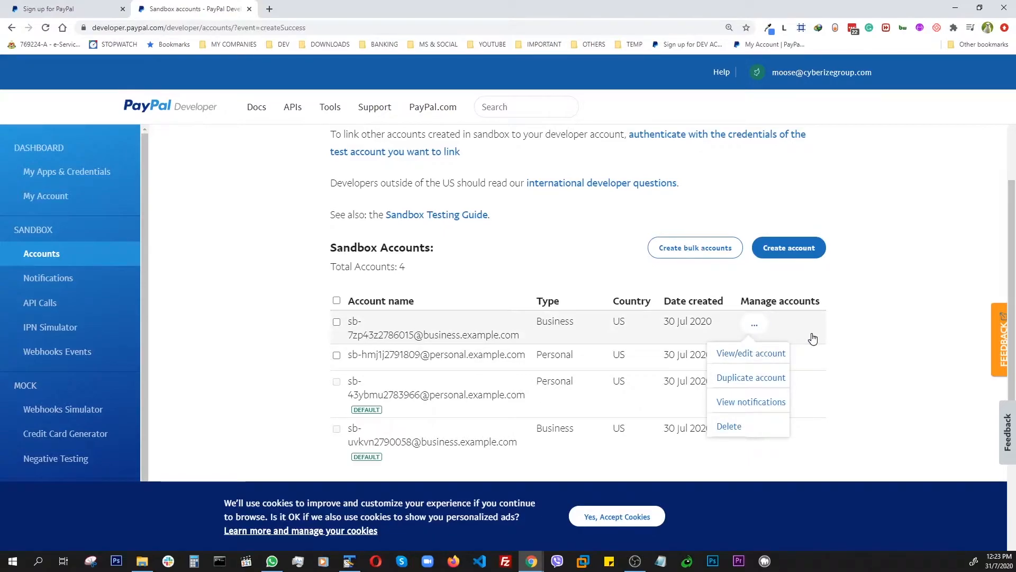
click(749, 353)
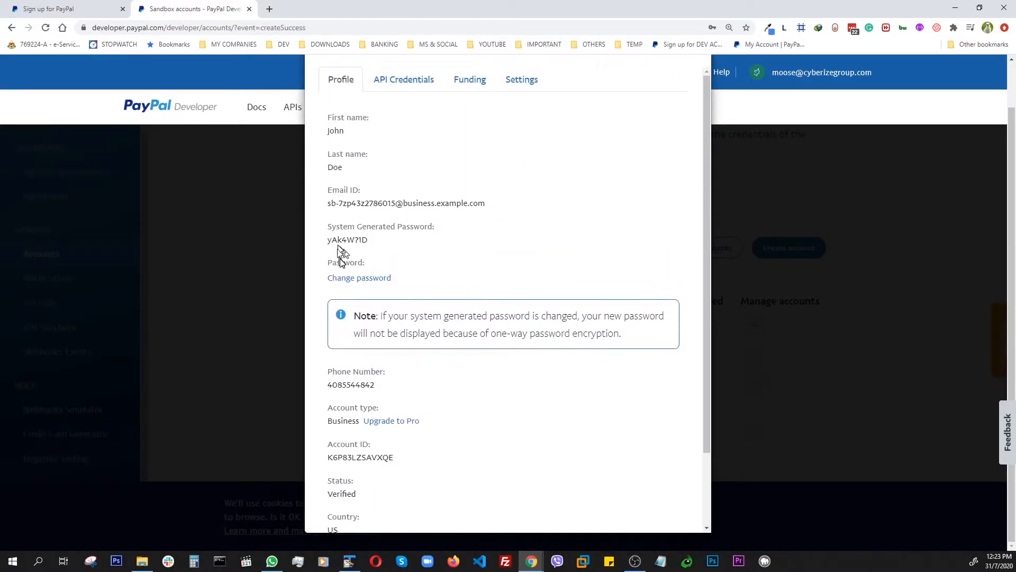
mouse_move(415, 248)
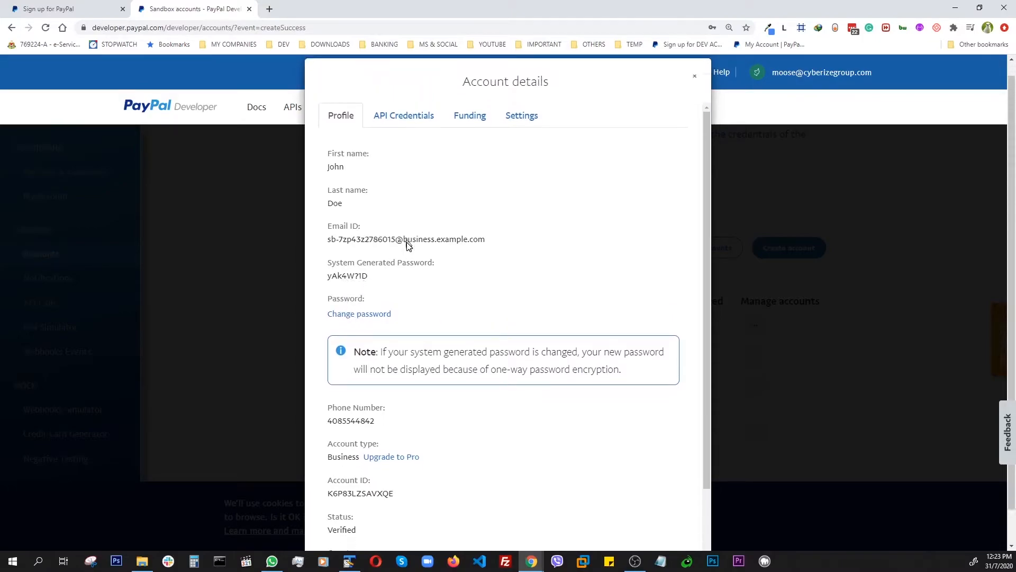
Step: Review the account's API Credentials and show its Funding details with the 5000.00 USD balance
scroll(down, 3)
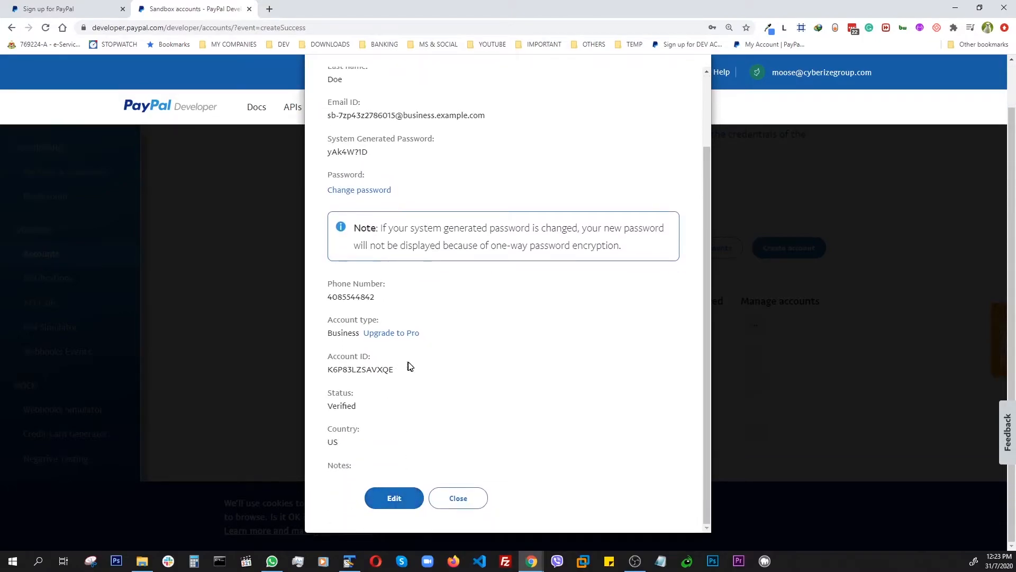
click(407, 129)
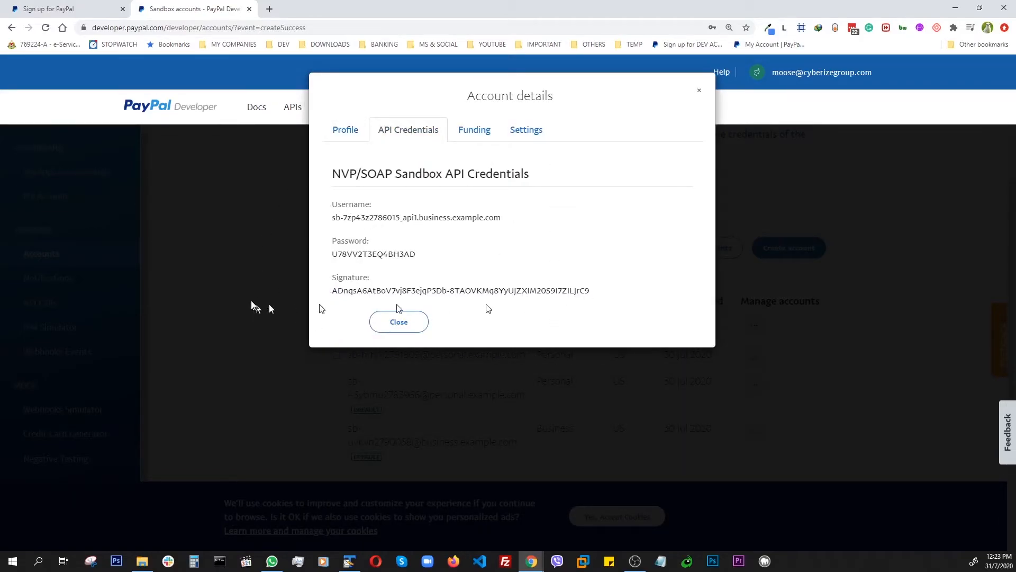
mouse_move(568, 218)
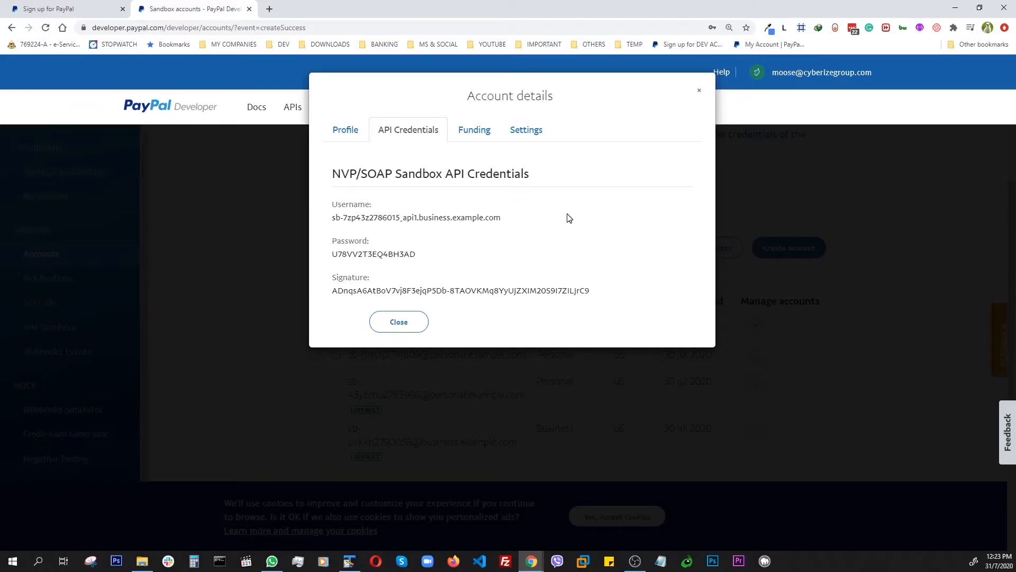
mouse_move(581, 225)
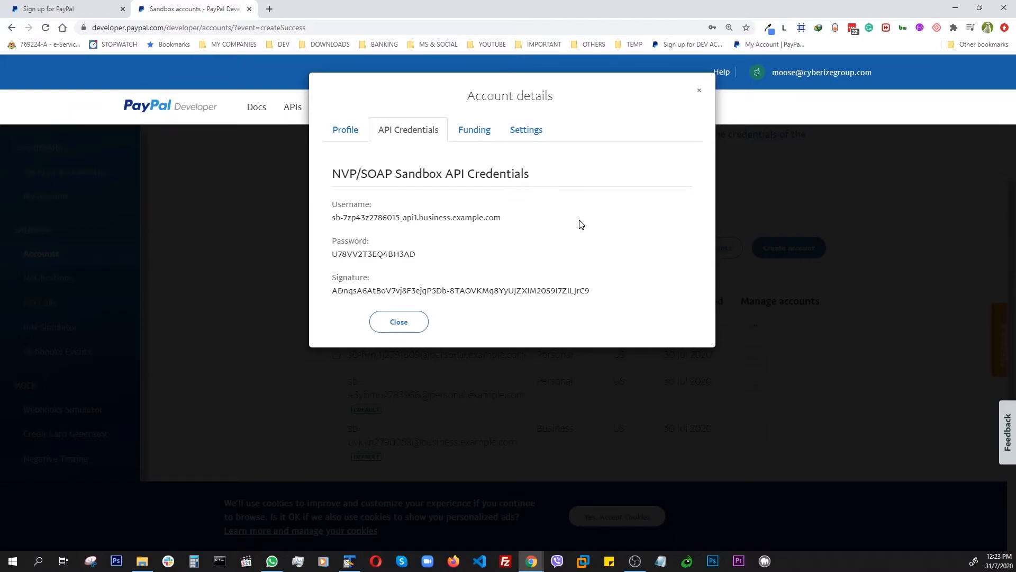
mouse_move(579, 218)
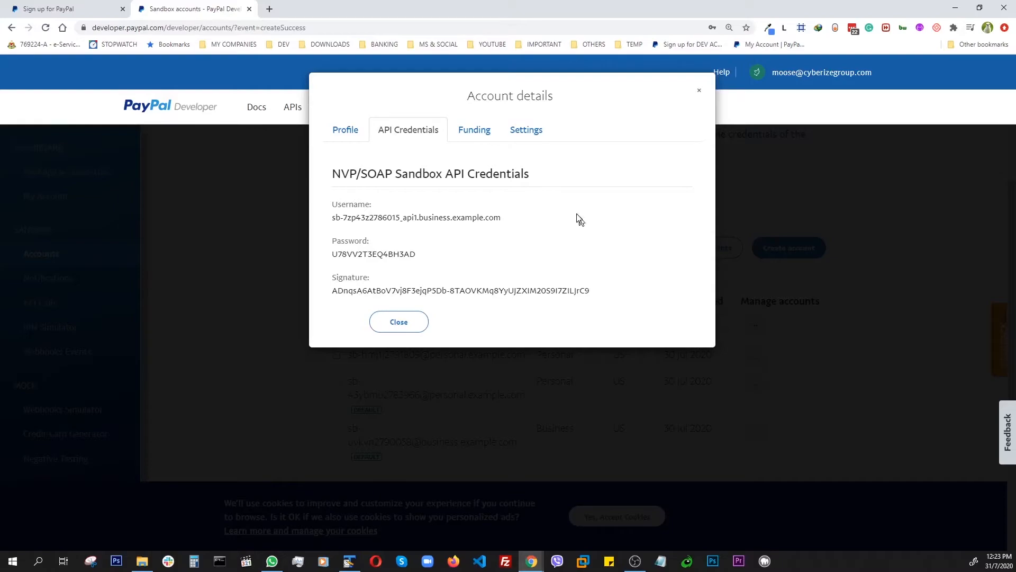
mouse_move(474, 129)
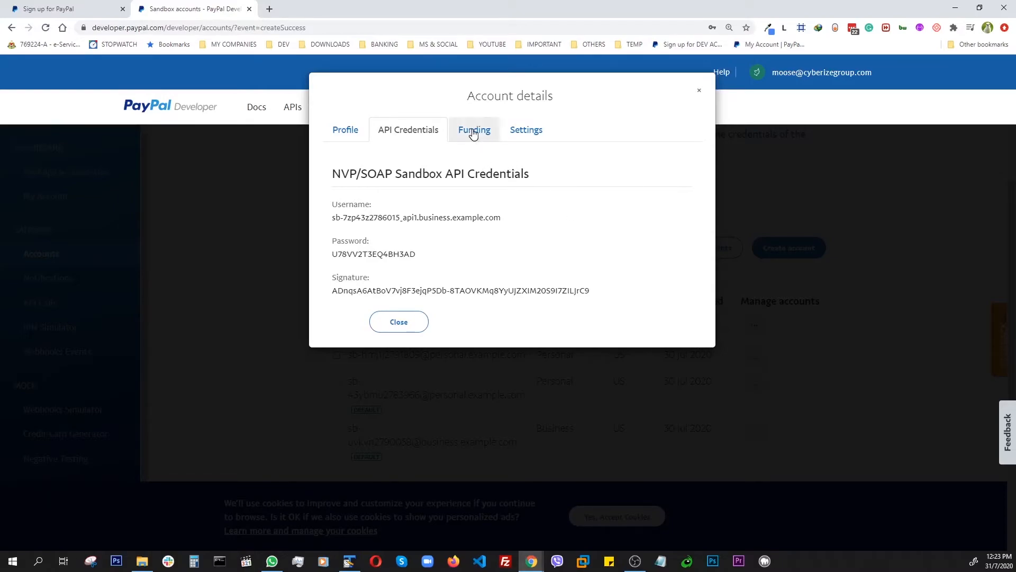
click(474, 129)
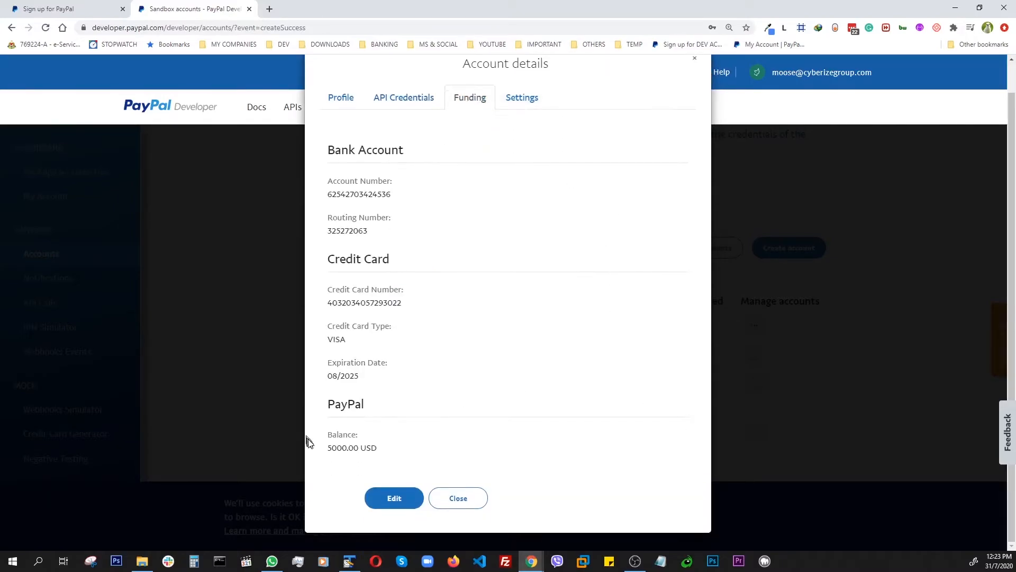
Step: Save the business account's PayPal balance as 15000.00 USD and close its details
click(394, 497)
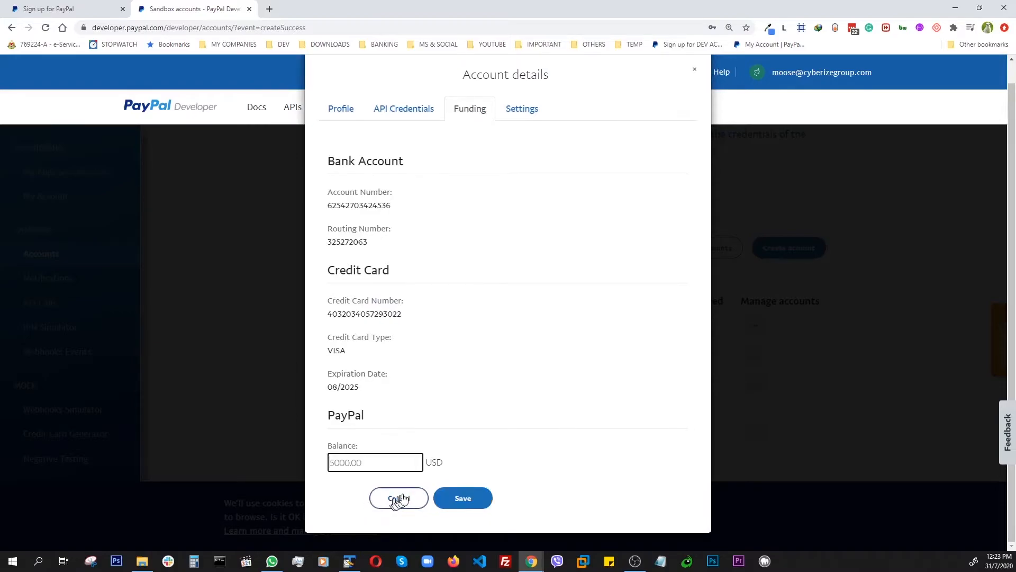
mouse_move(523, 444)
text(15000)
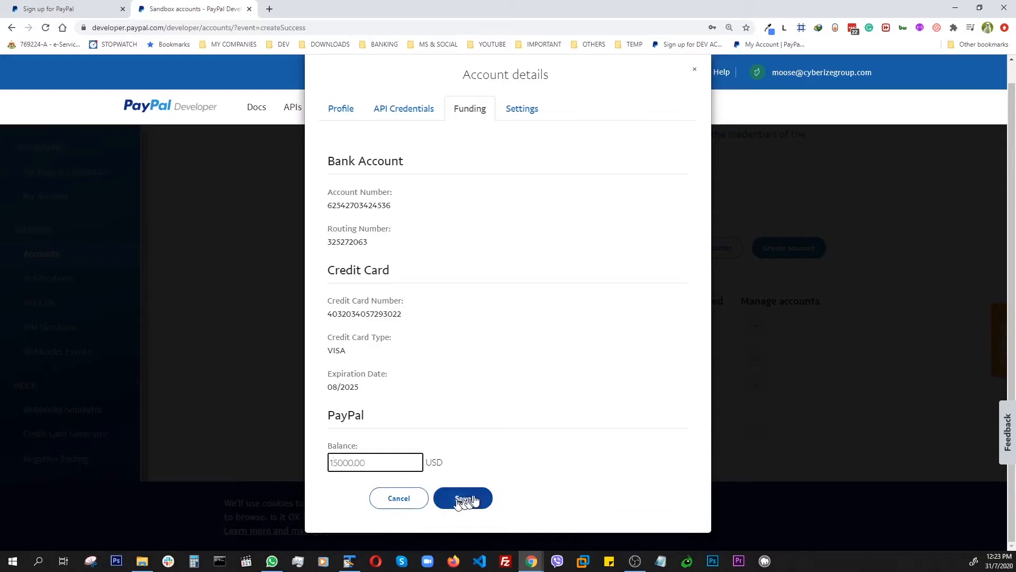
click(462, 497)
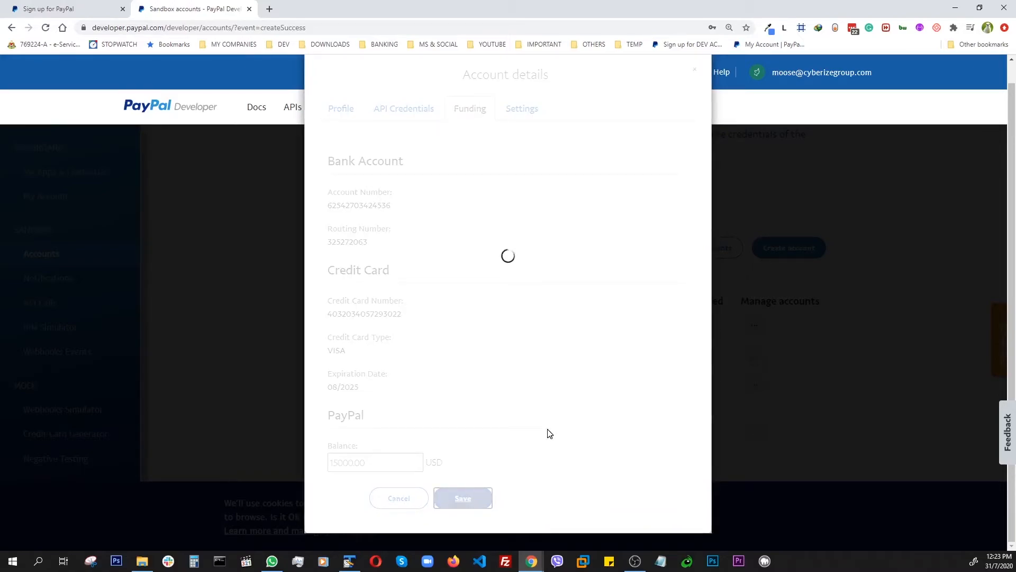
click(463, 497)
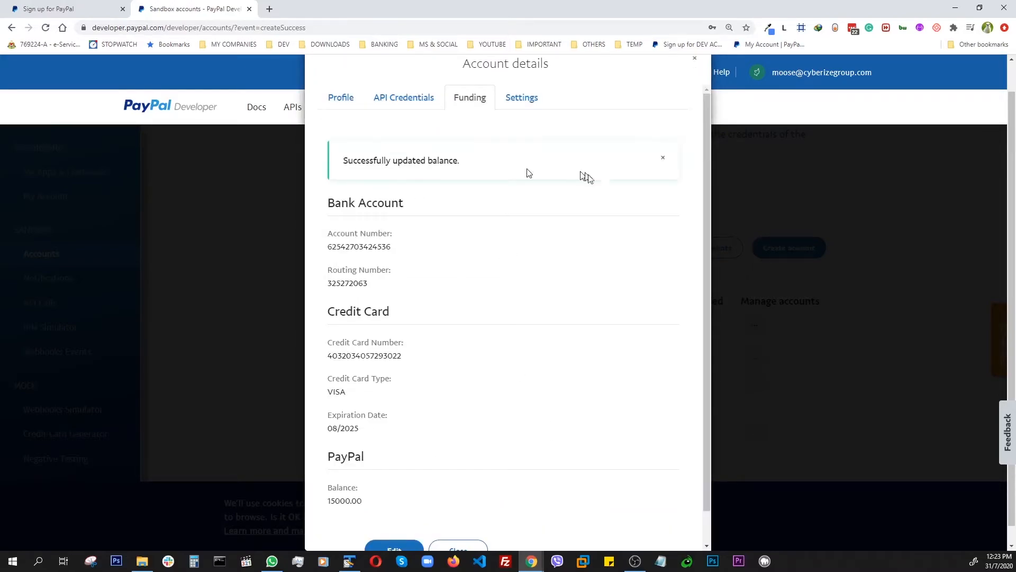
scroll(down, 3)
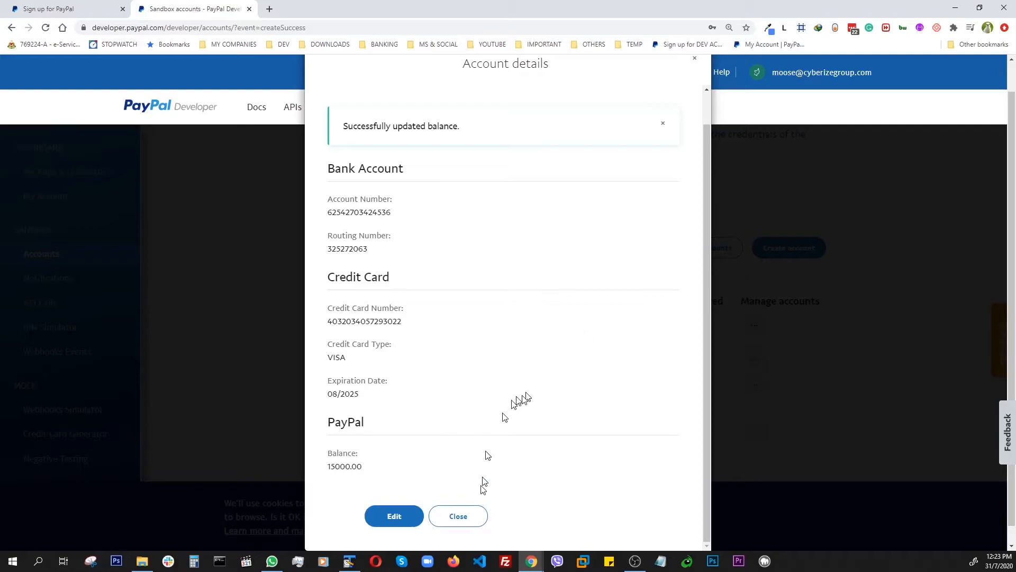
click(457, 515)
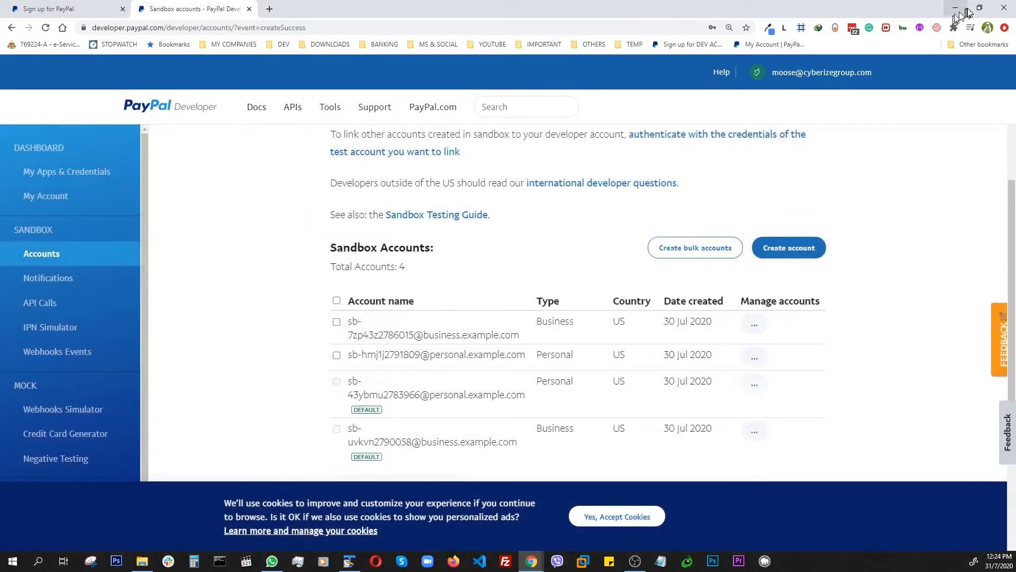
mouse_move(671, 447)
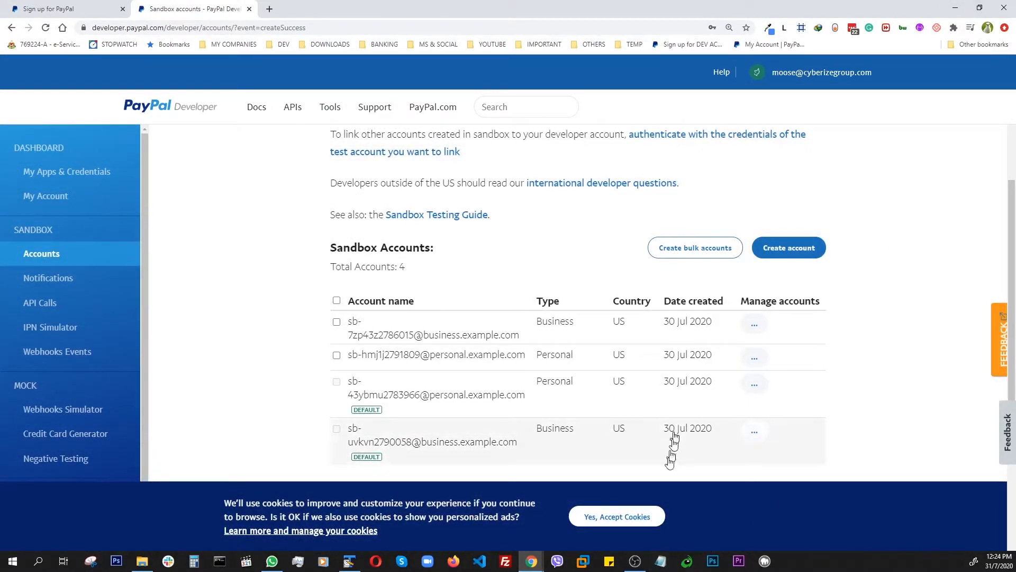
Step: Launch sandbox.paypal.com from the footer's Sandbox link beside the developer page
scroll(down, 3)
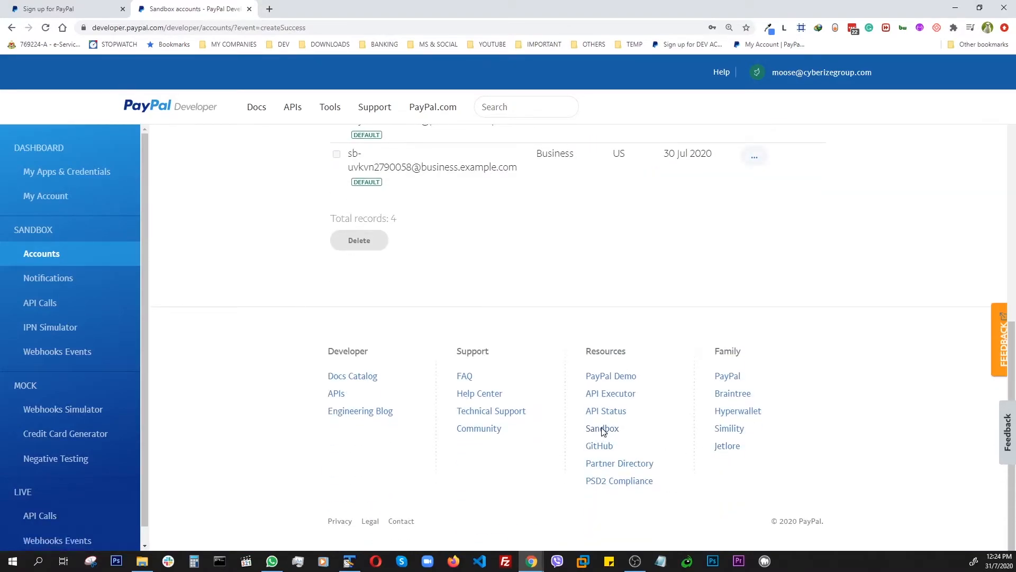
click(601, 428)
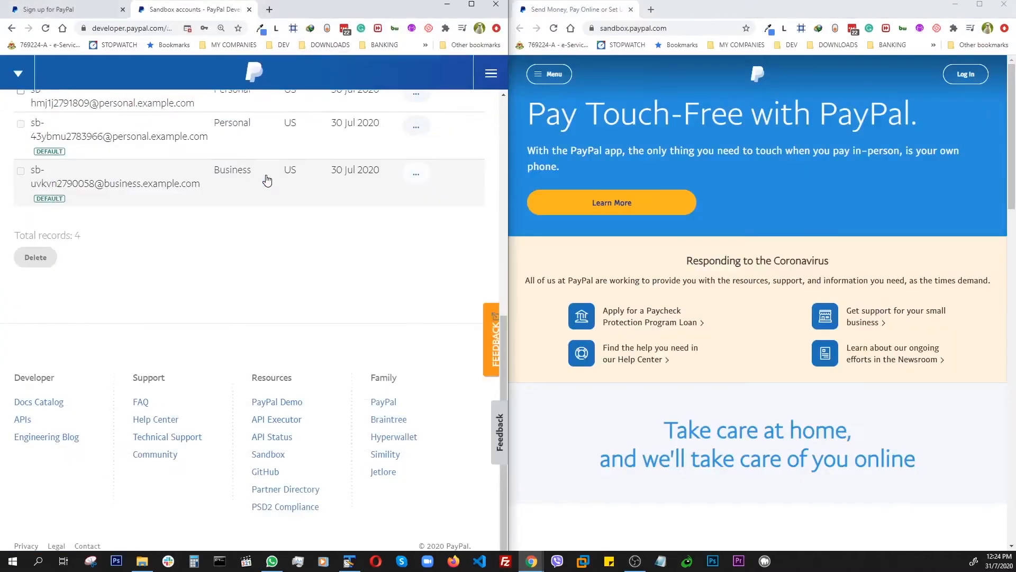
scroll(up, 3)
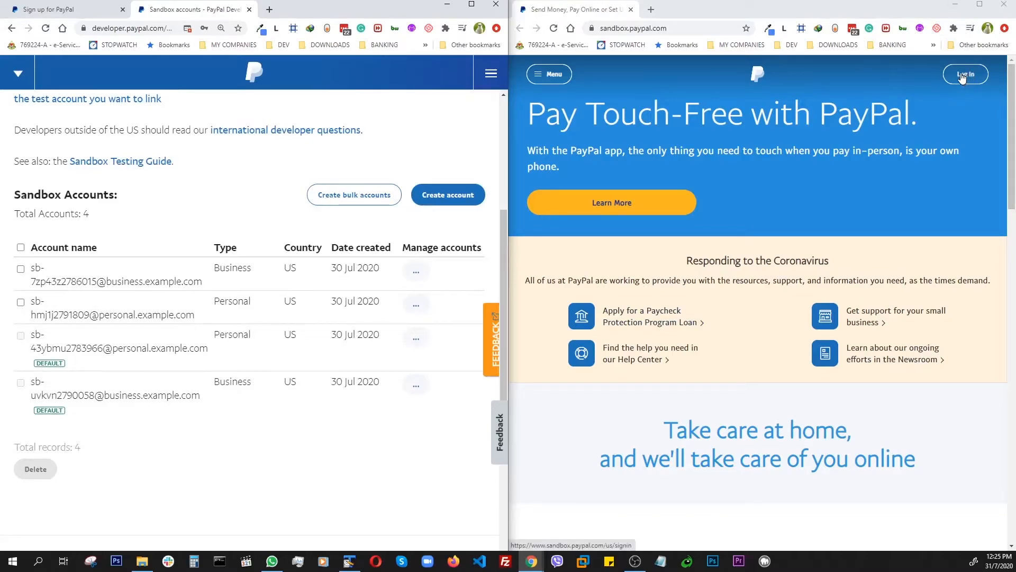
Step: Go to the PayPal Sandbox login page for the business test account
click(965, 74)
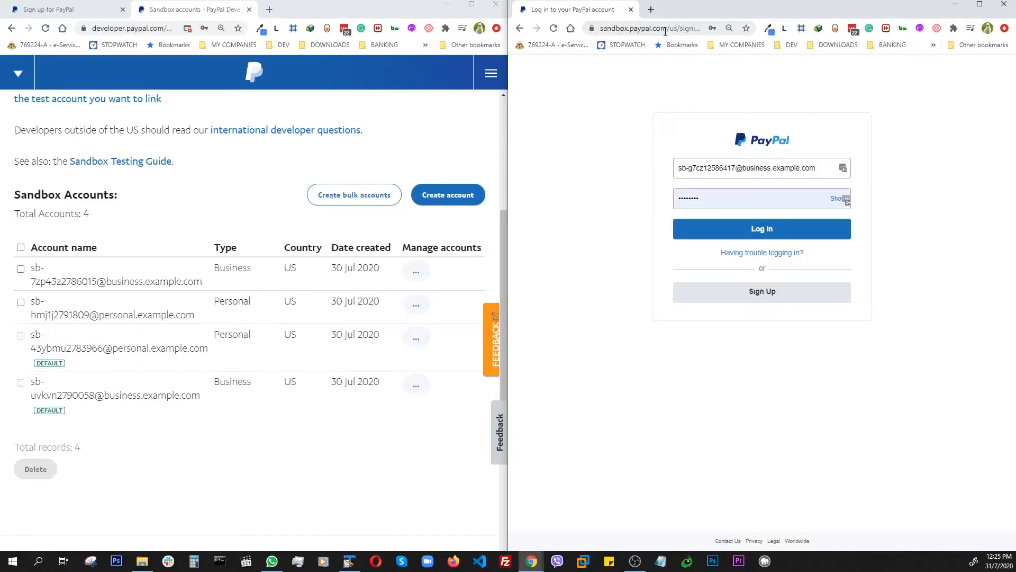
mouse_move(108, 308)
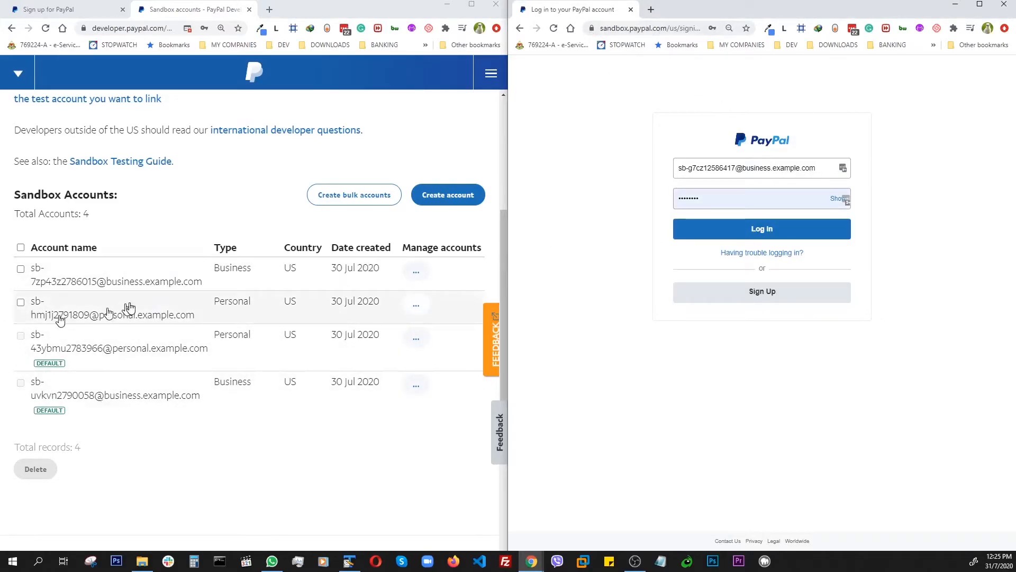
mouse_move(306, 363)
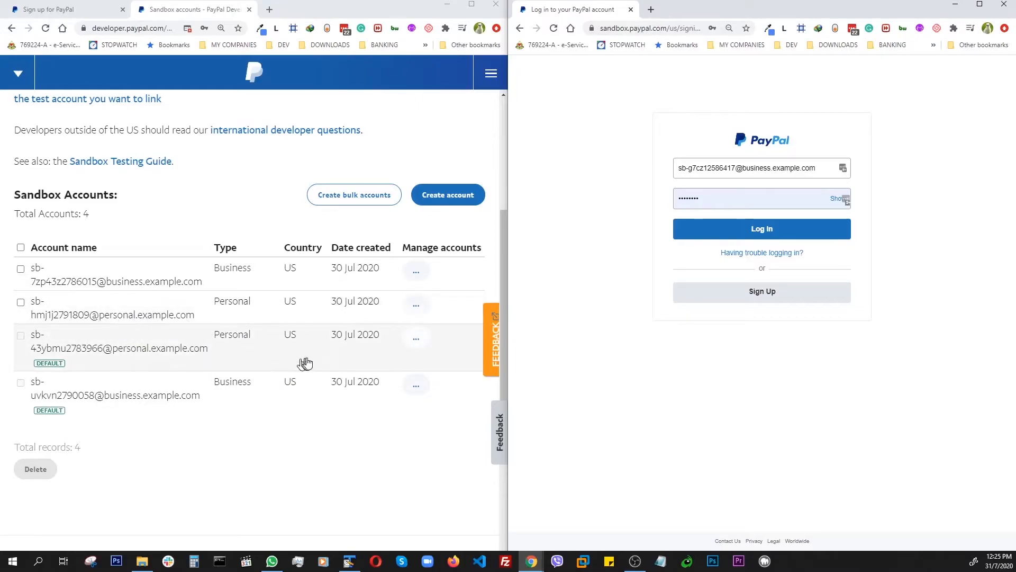
mouse_move(136, 320)
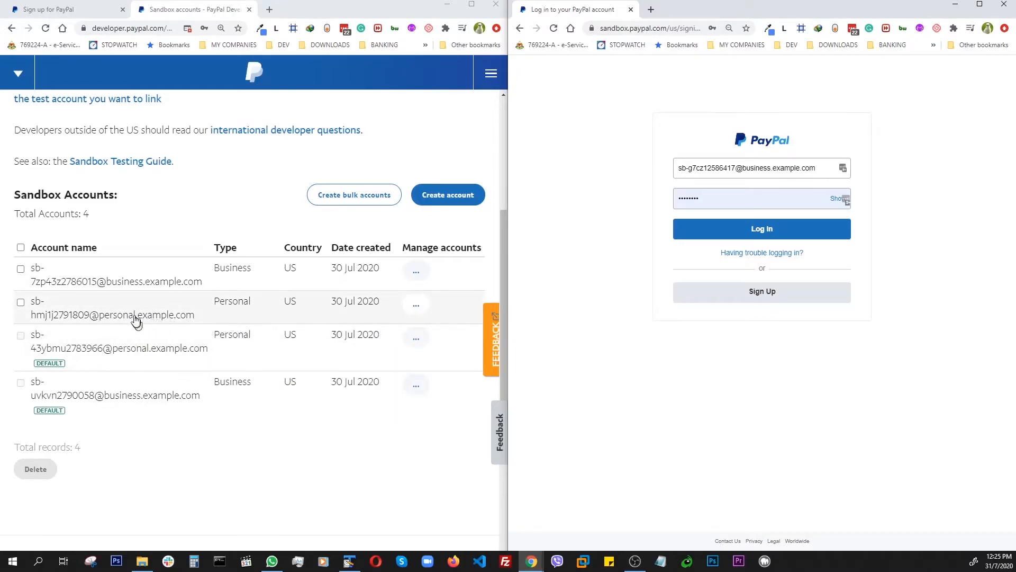
mouse_move(204, 288)
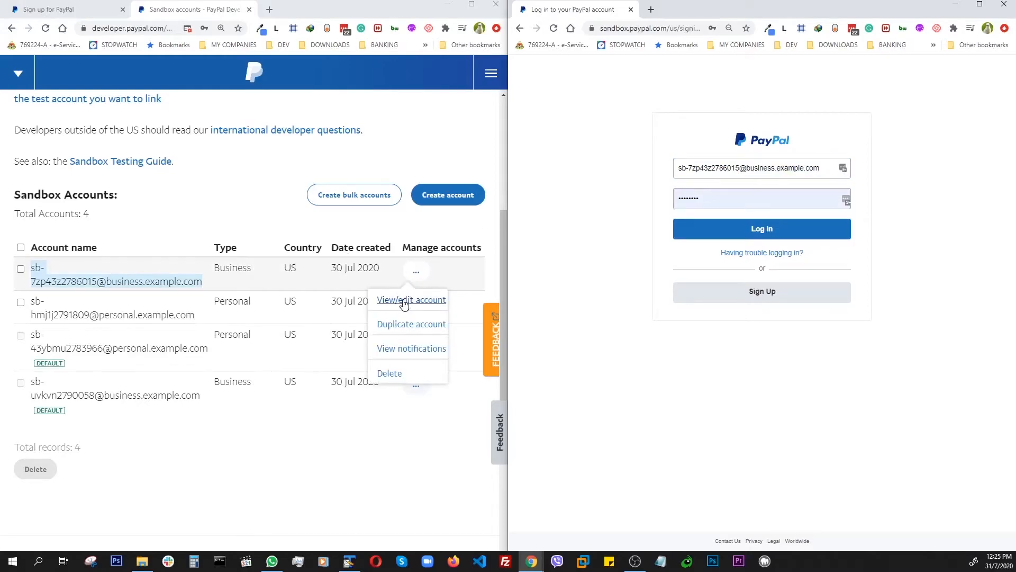
Step: Log in to the business test account using its System Generated Password from View/edit account
click(410, 299)
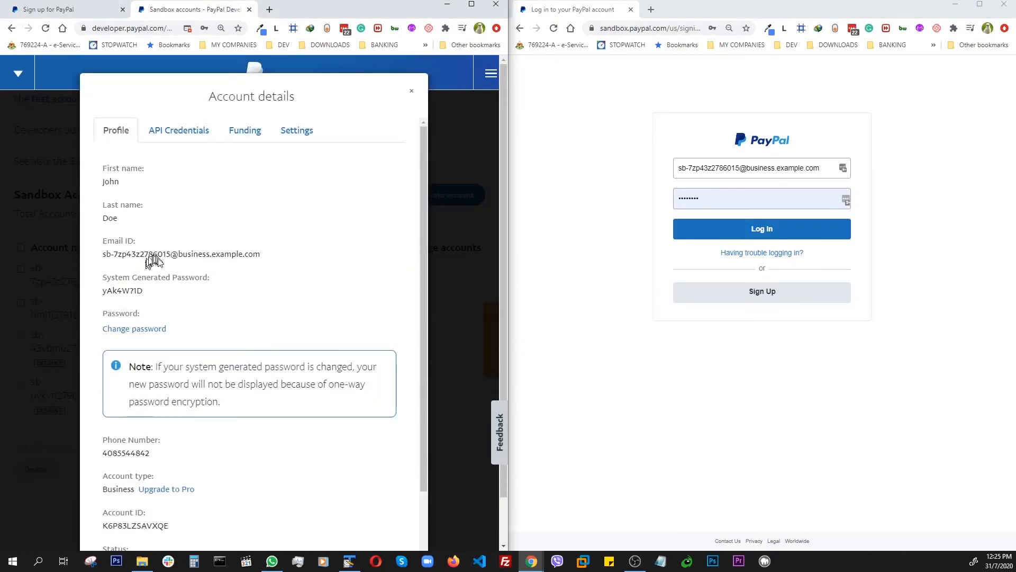
double_click(122, 290)
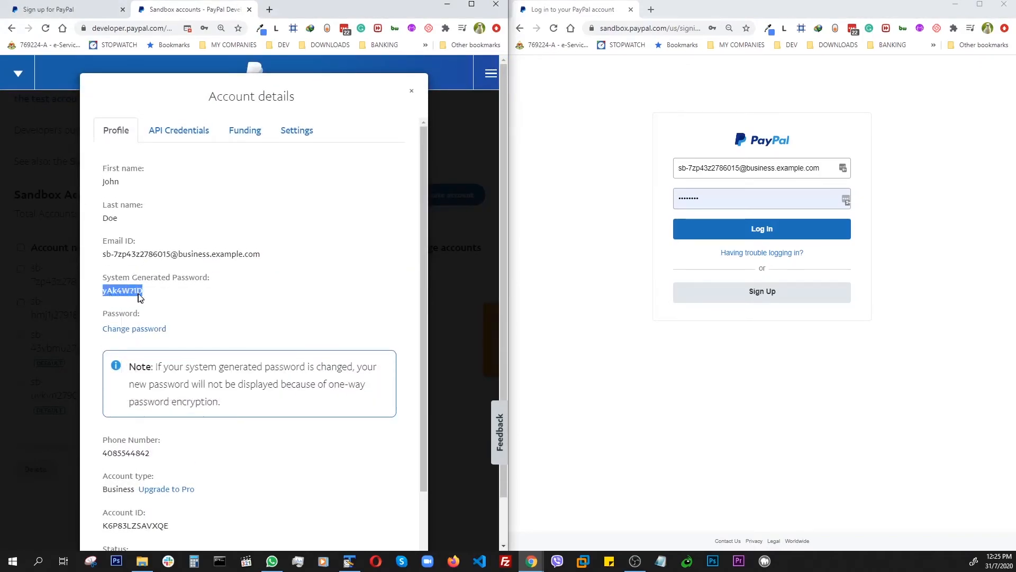
click(761, 198)
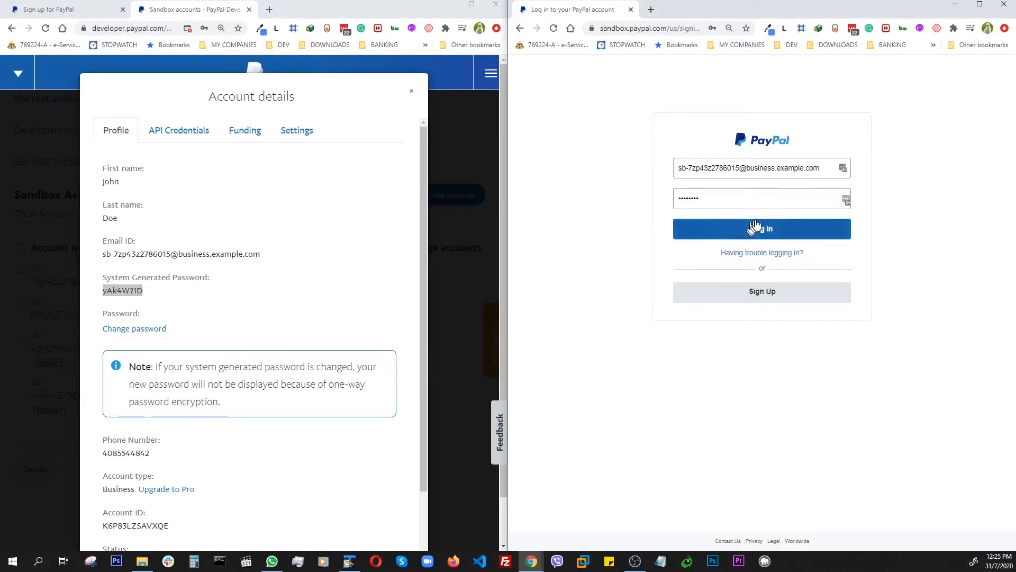
click(761, 229)
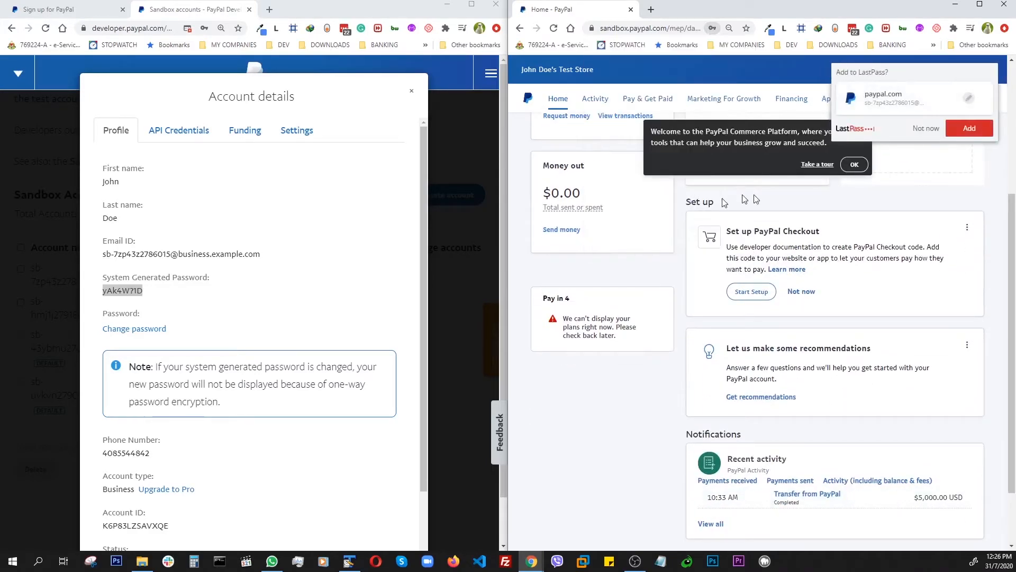
Step: Dismiss the LastPass prompt, account details and welcome tooltip to reveal the 15,000.00 USD balance
click(968, 128)
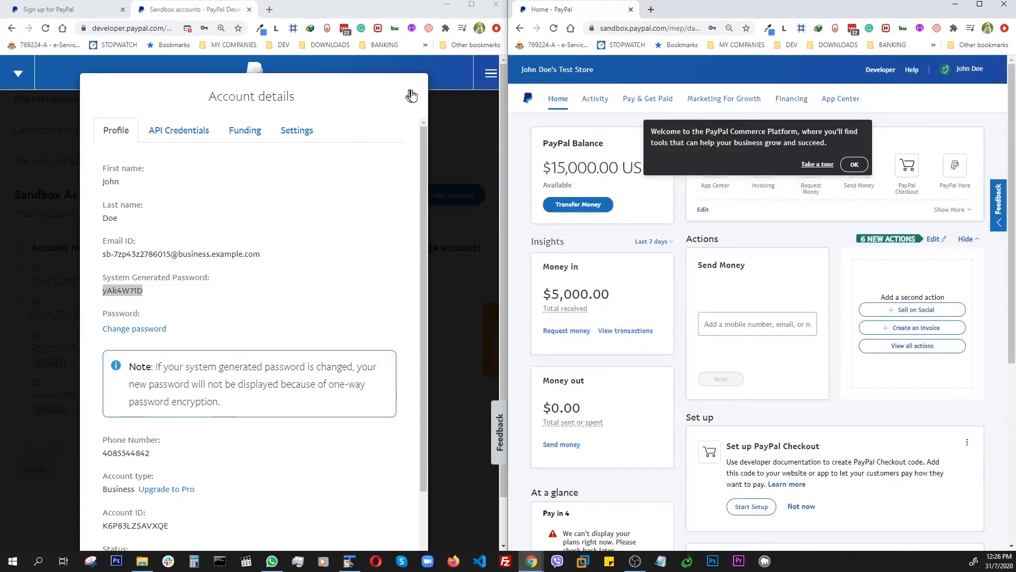
click(411, 95)
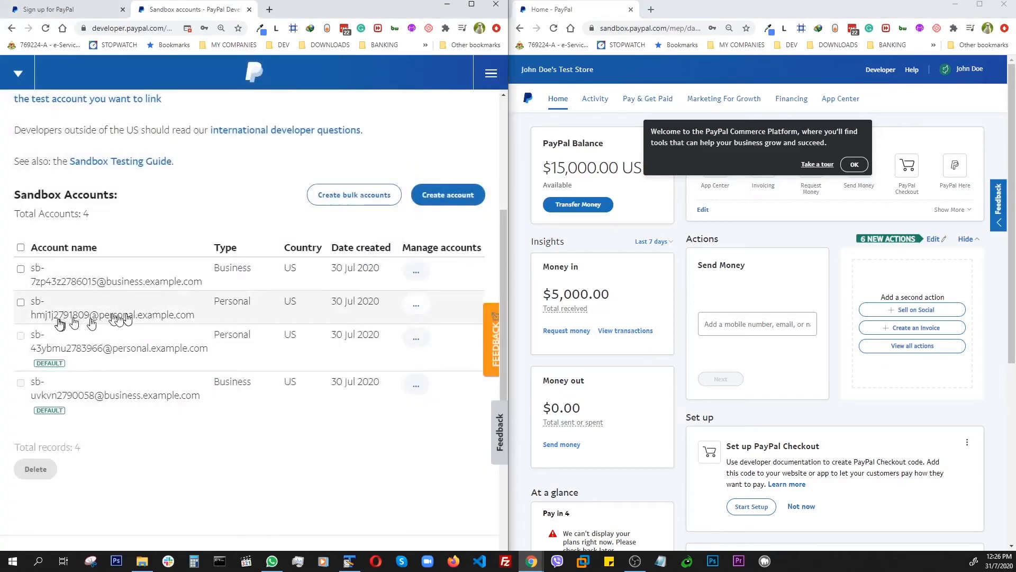
mouse_move(161, 318)
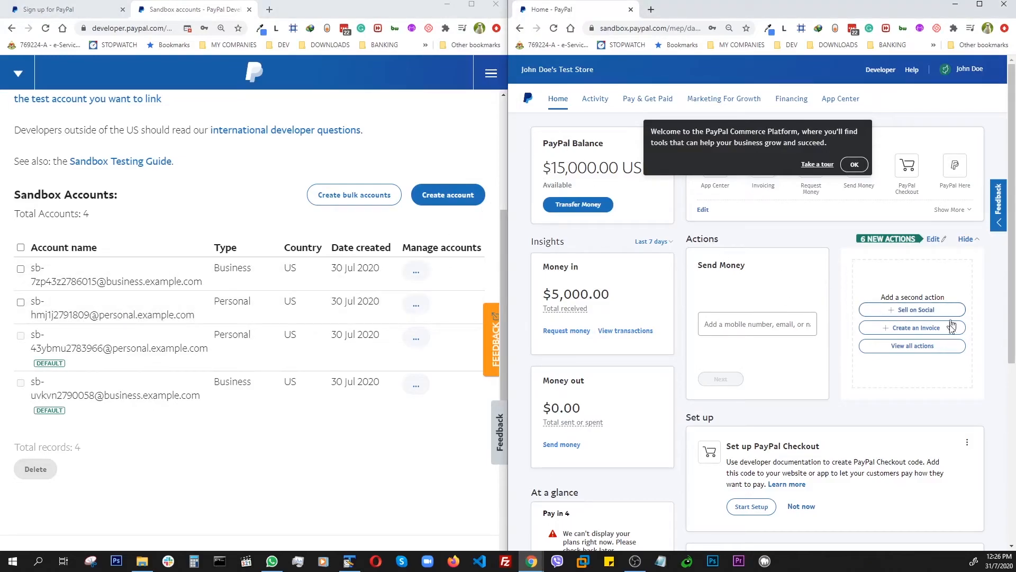
click(854, 164)
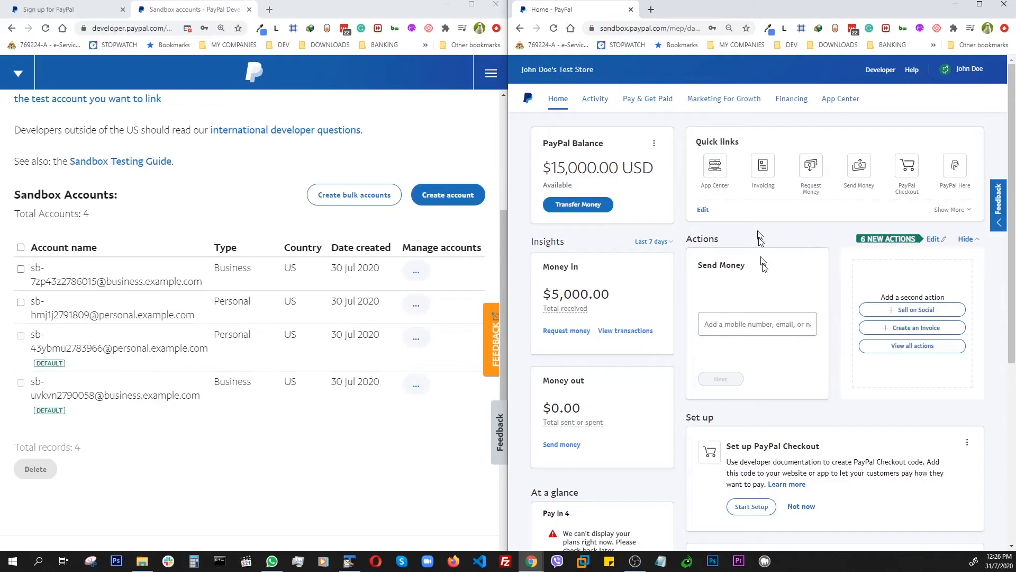
mouse_move(452, 158)
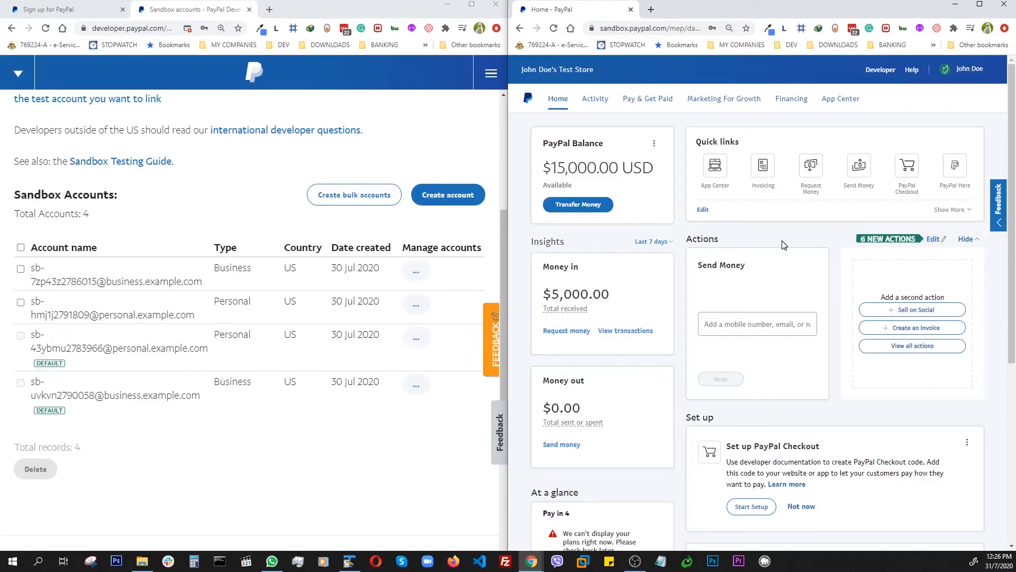
double_click(720, 265)
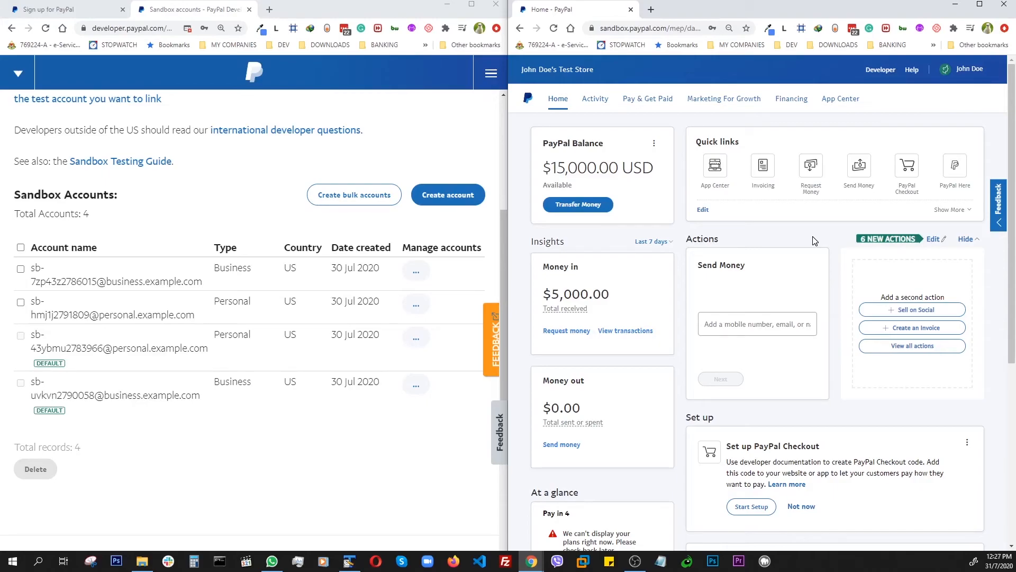
mouse_move(780, 309)
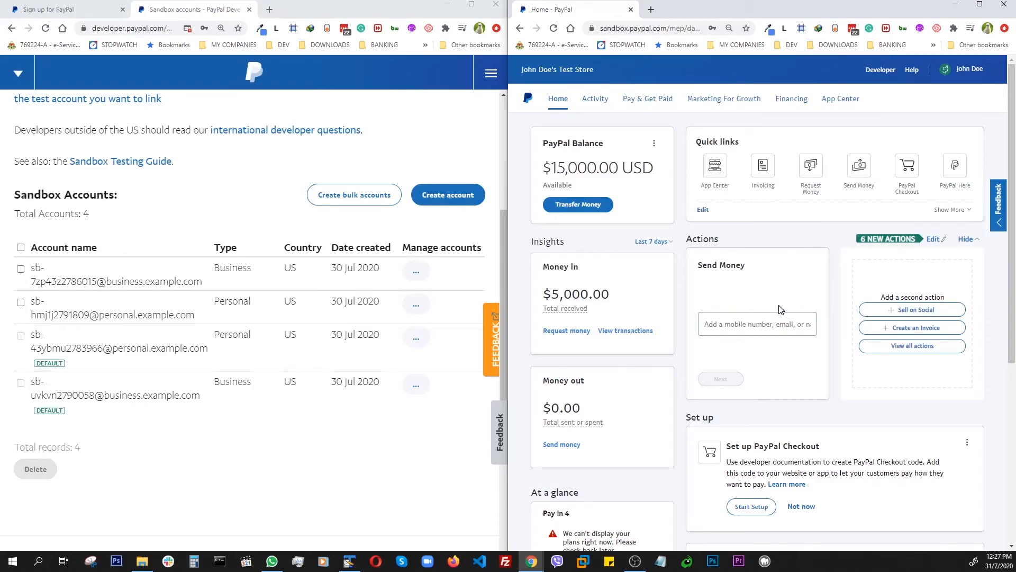
mouse_move(800, 235)
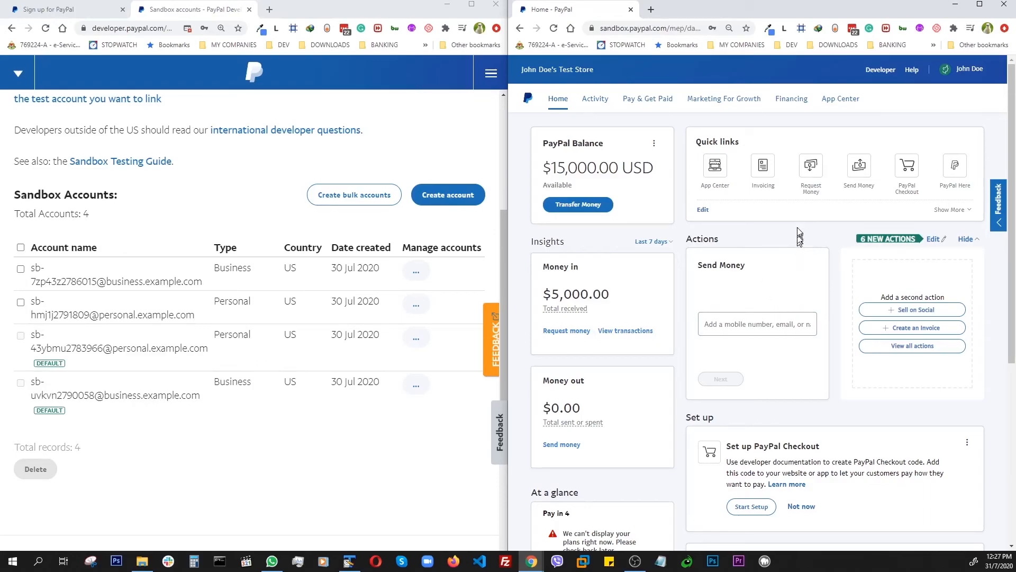